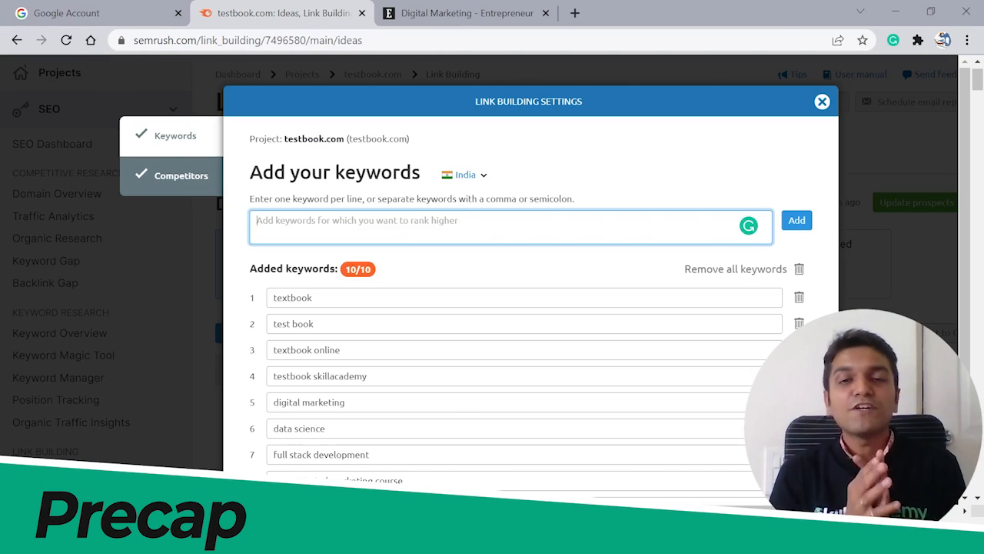
Step: Open the Link Building Tool overview for testbook.com, dismissing the Create project form
click(821, 101)
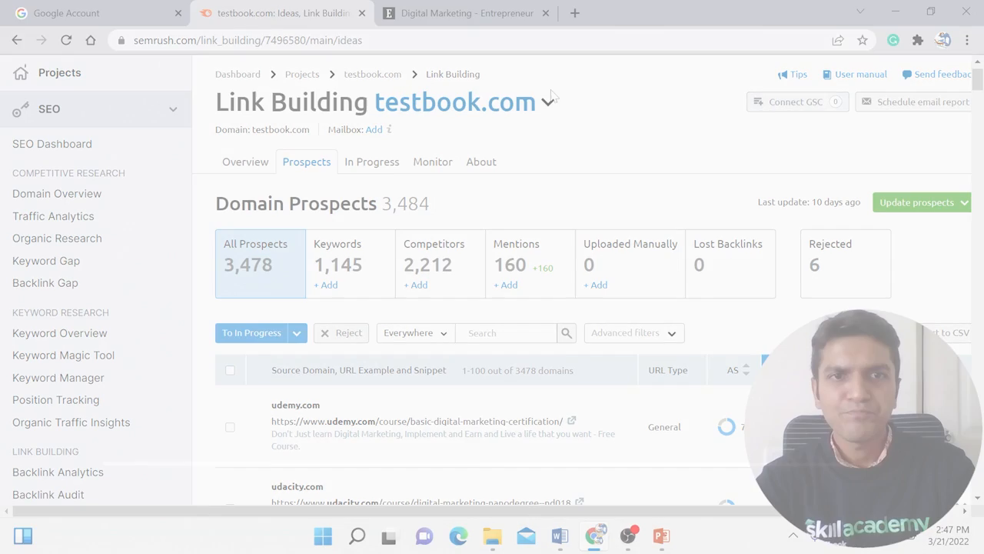
click(60, 72)
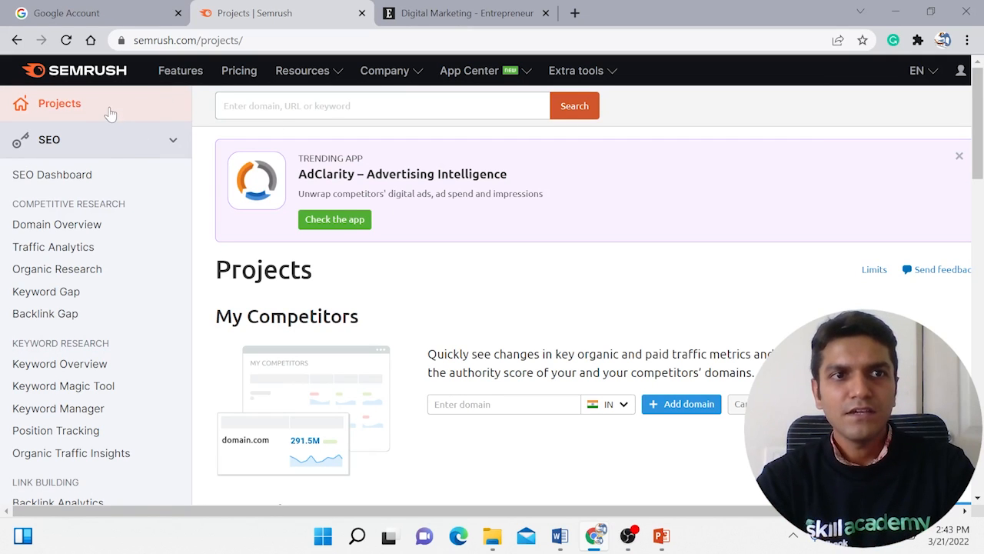
mouse_move(139, 156)
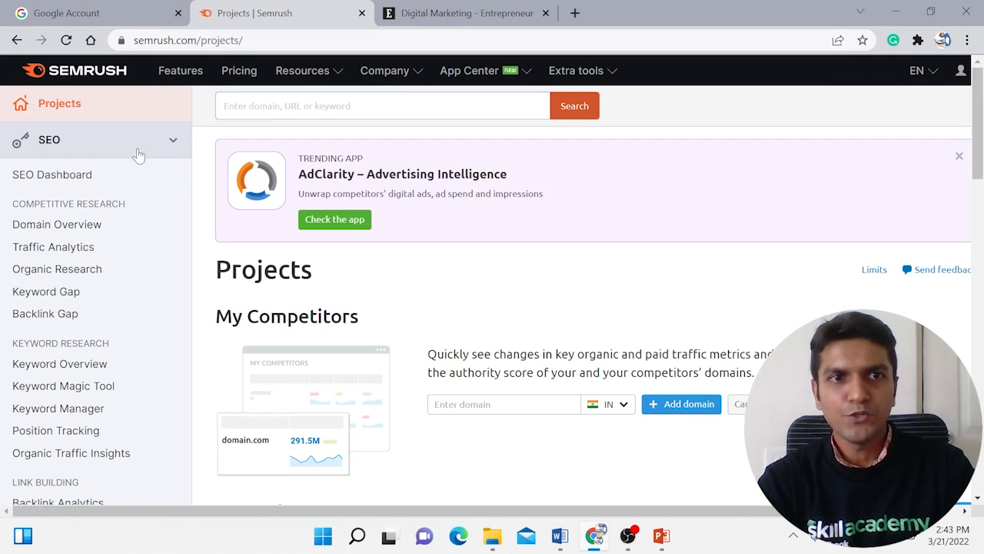
scroll(down, 3)
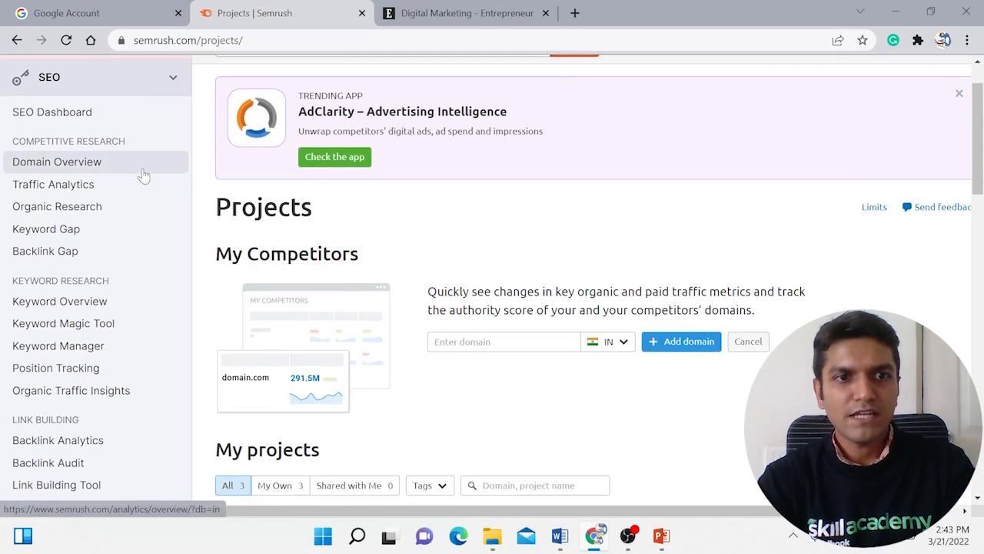
scroll(down, 3)
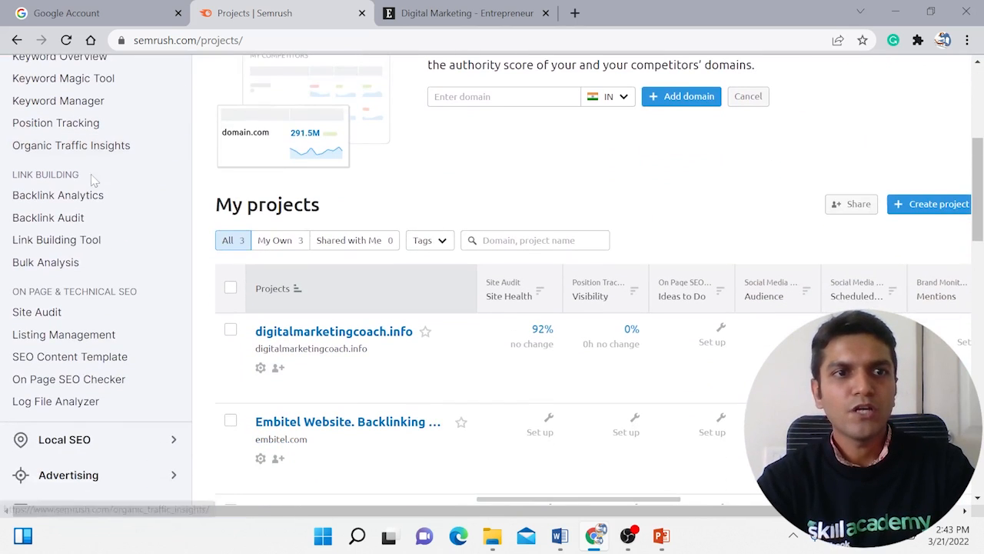
mouse_move(135, 190)
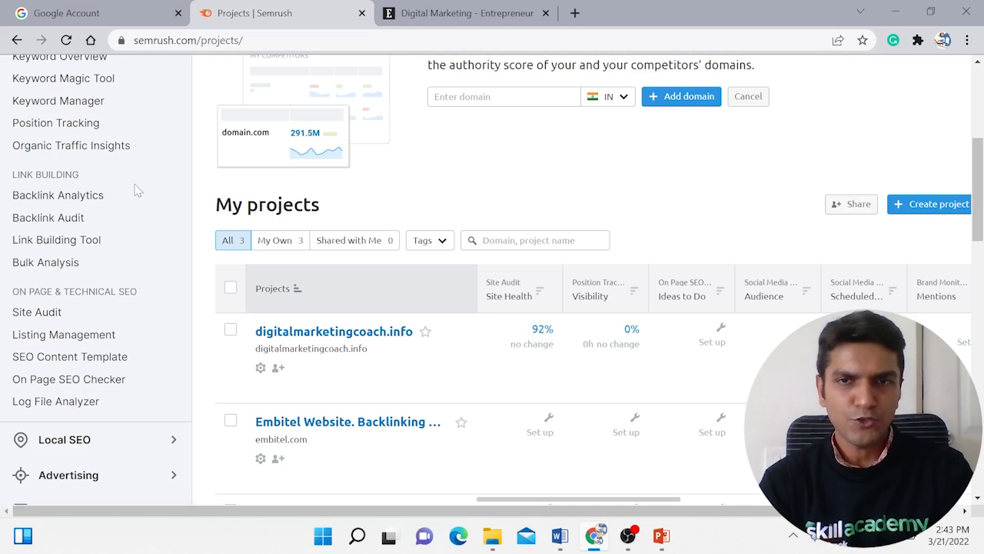
mouse_move(57, 194)
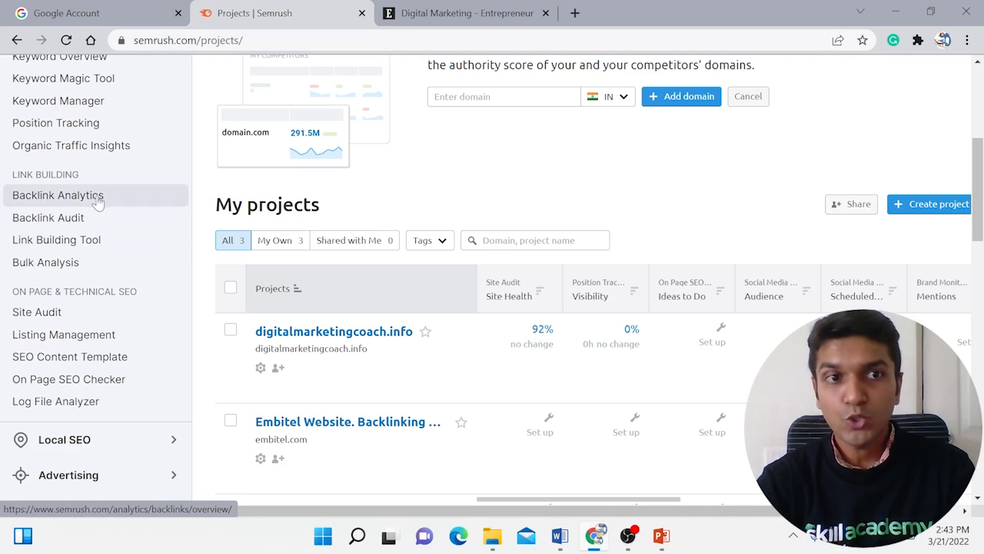
mouse_move(108, 180)
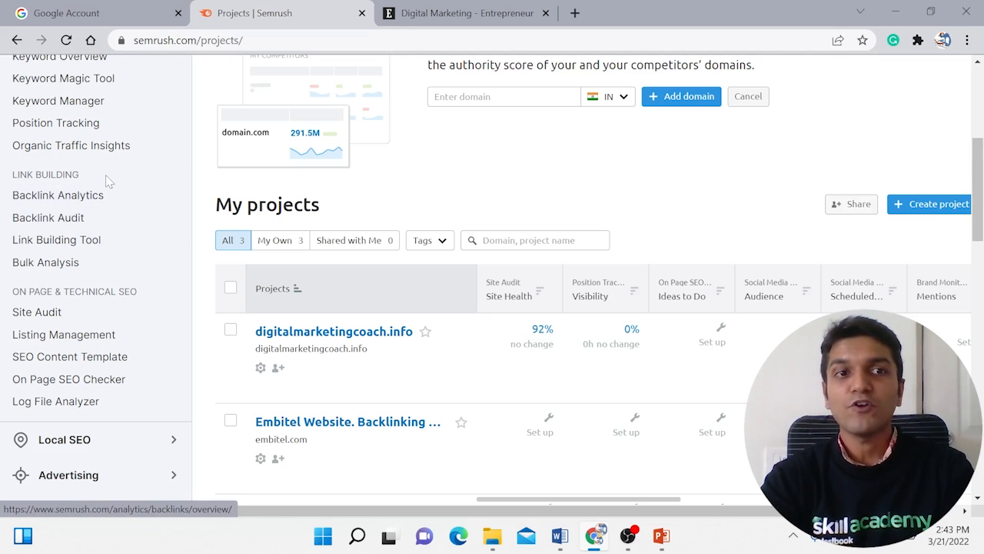
mouse_move(76, 194)
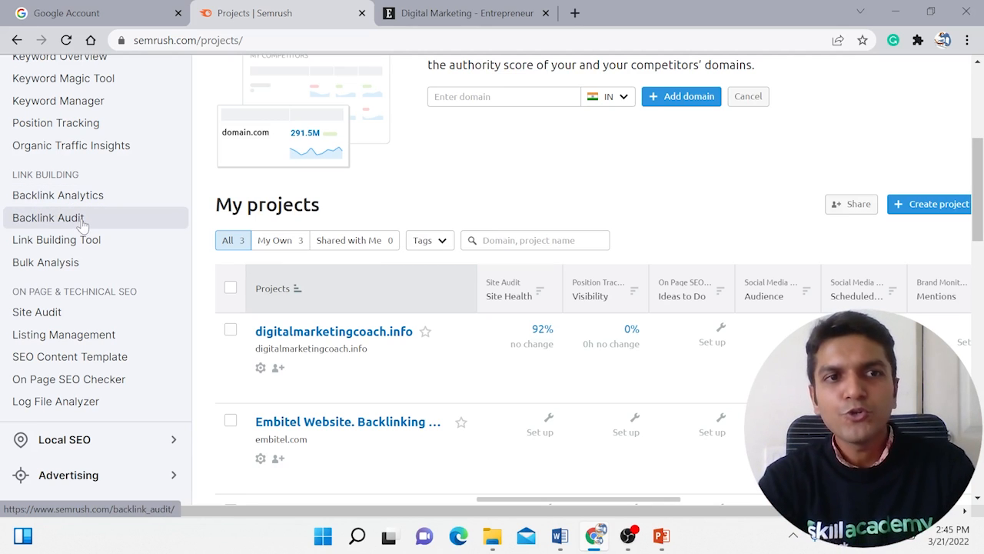
mouse_move(100, 223)
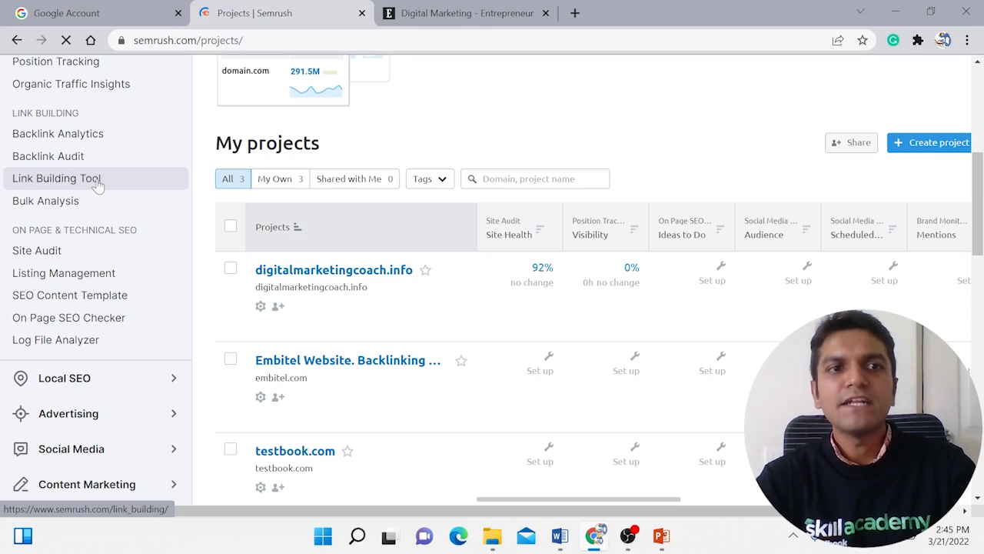
click(55, 178)
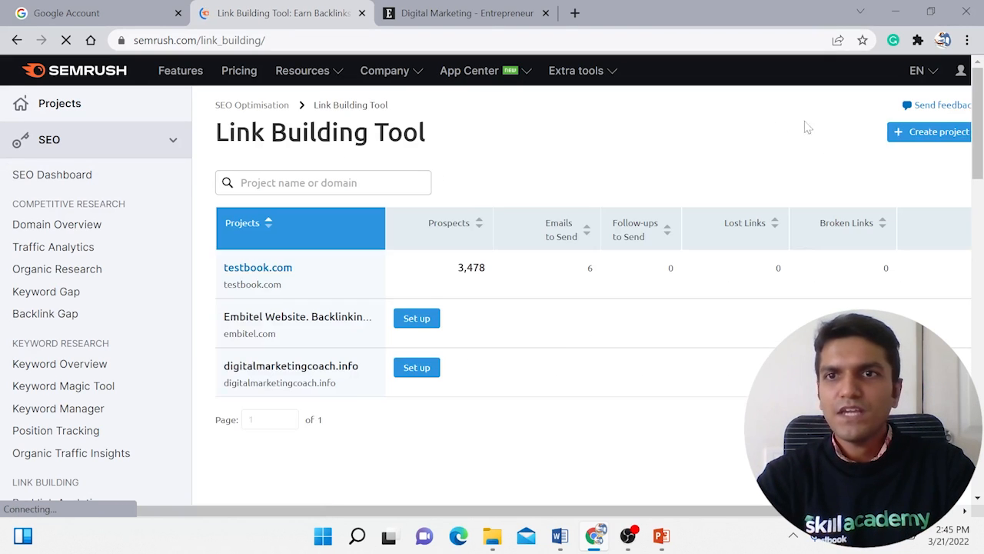
click(930, 132)
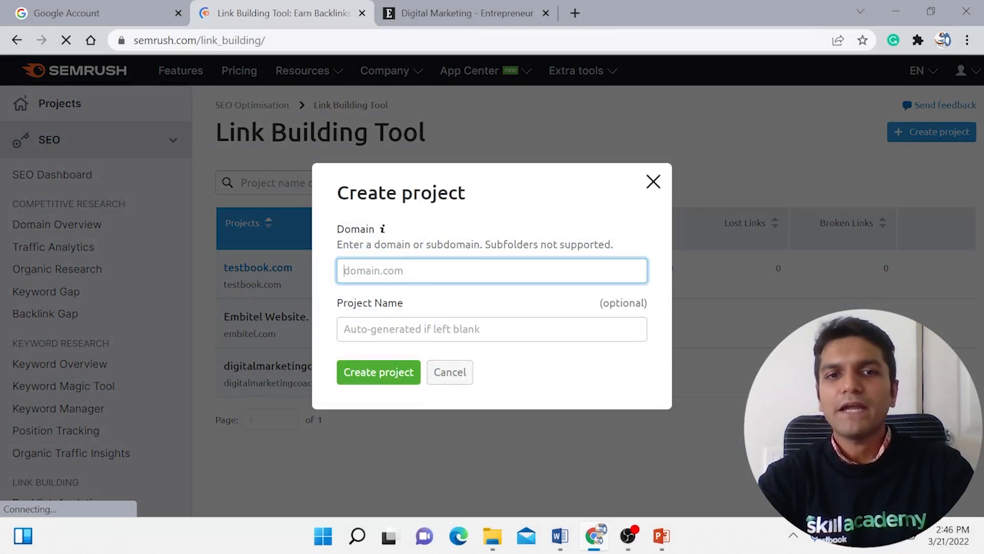
mouse_move(654, 181)
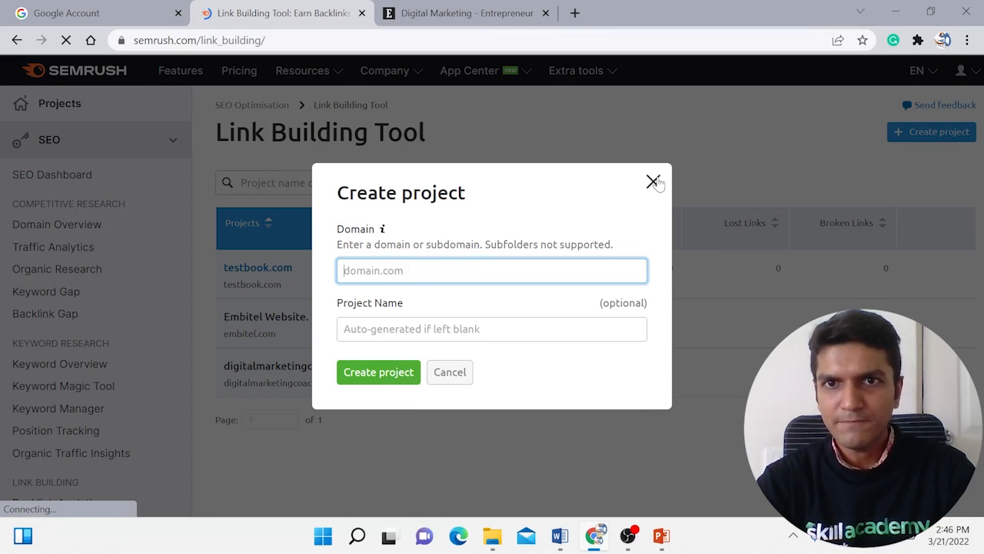
click(653, 180)
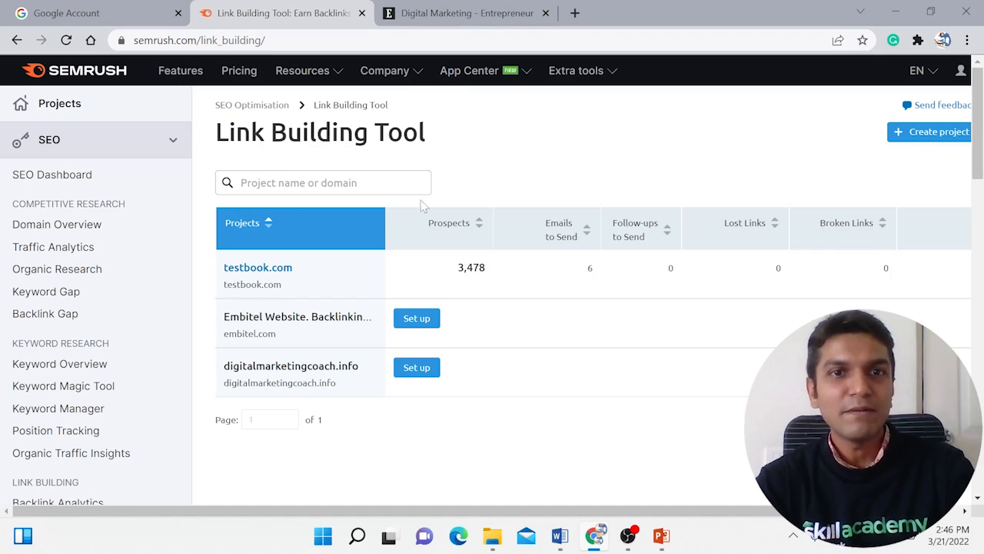
mouse_move(470, 266)
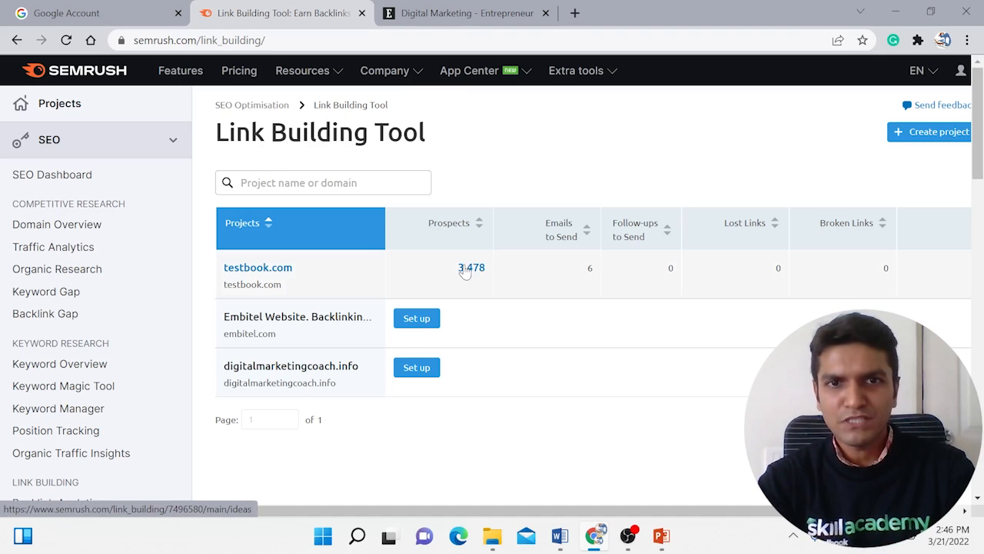
Step: Open testbook.com's 3,478 prospects after reviewing its ten keywords and ten competitors
click(258, 267)
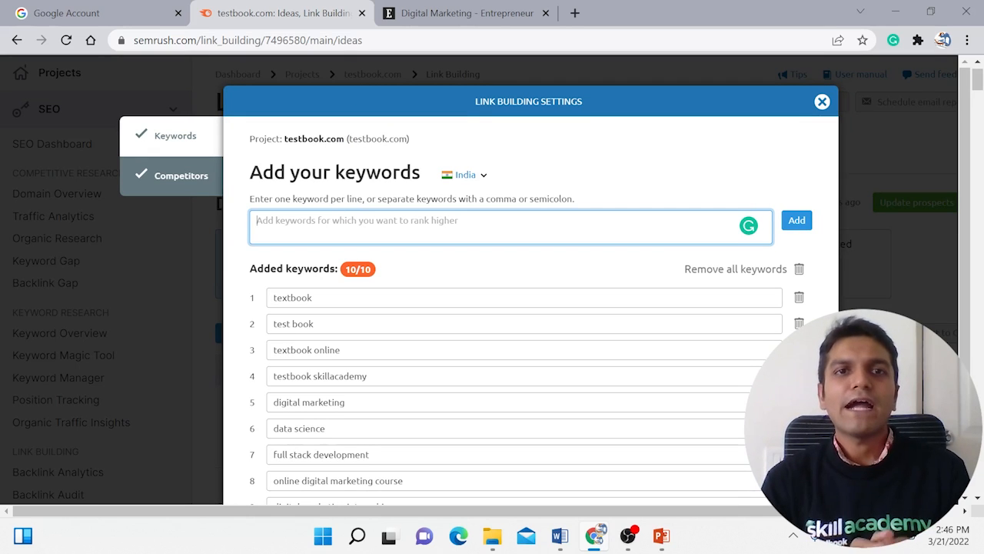
click(630, 535)
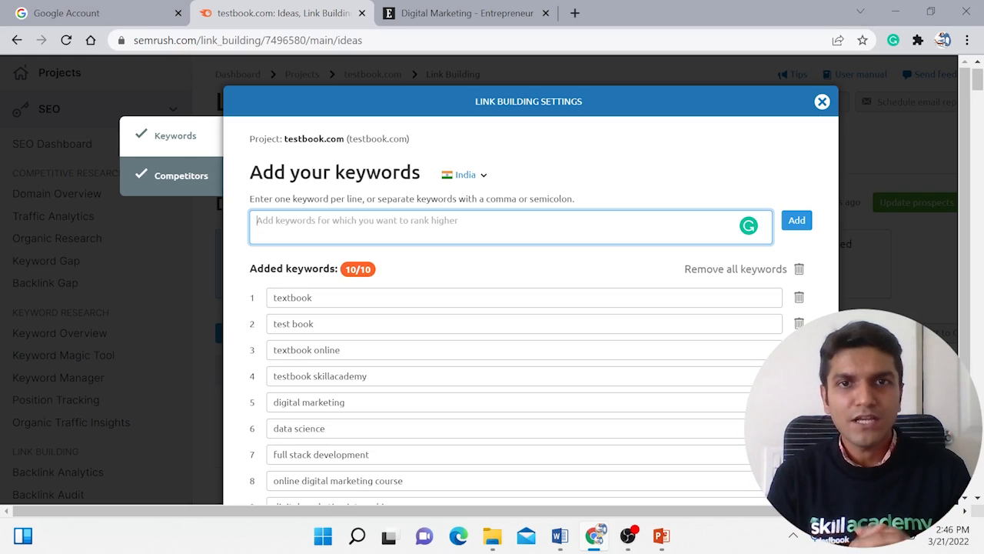
click(181, 176)
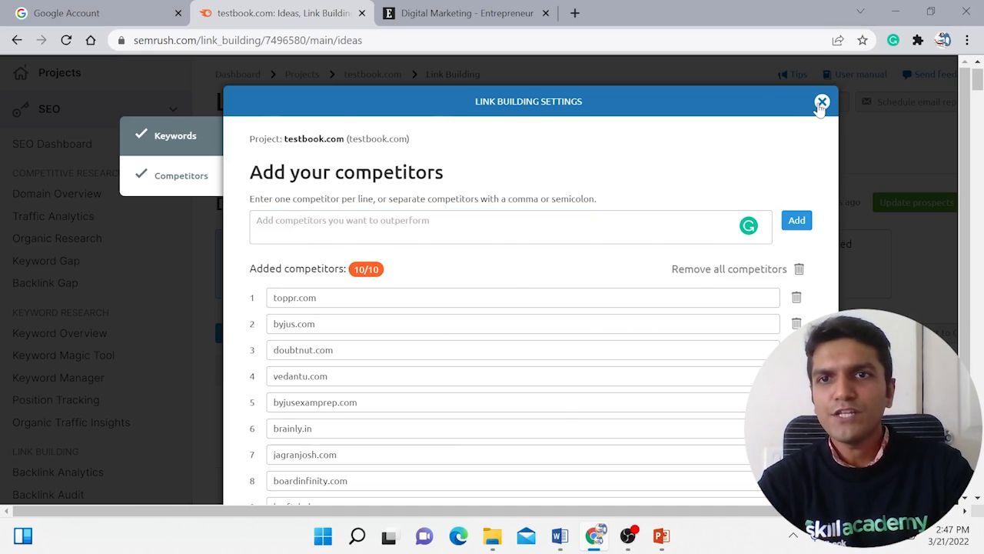
click(822, 101)
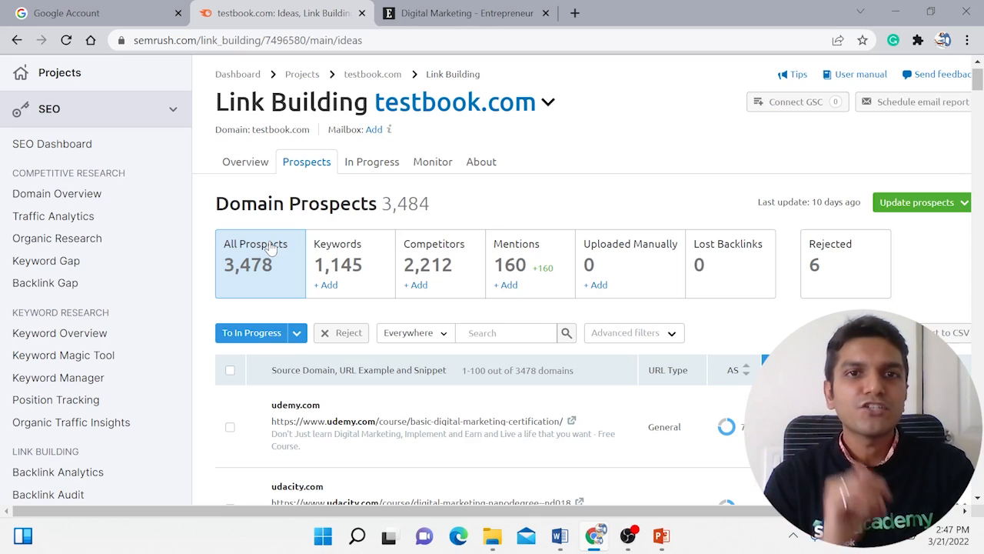
mouse_move(827, 85)
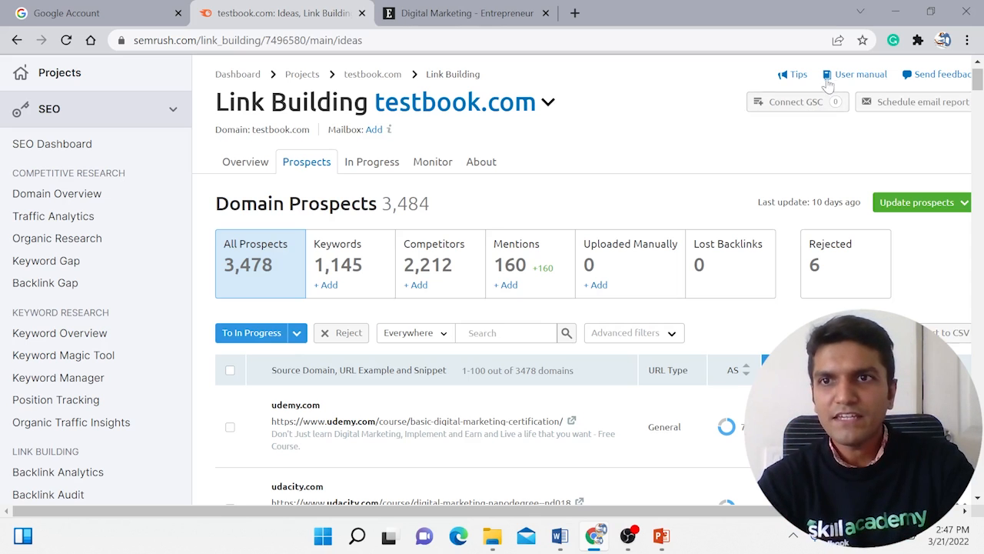
Step: Move the udemy.com prospect to In Progress by choosing an outreach strategy
scroll(down, 3)
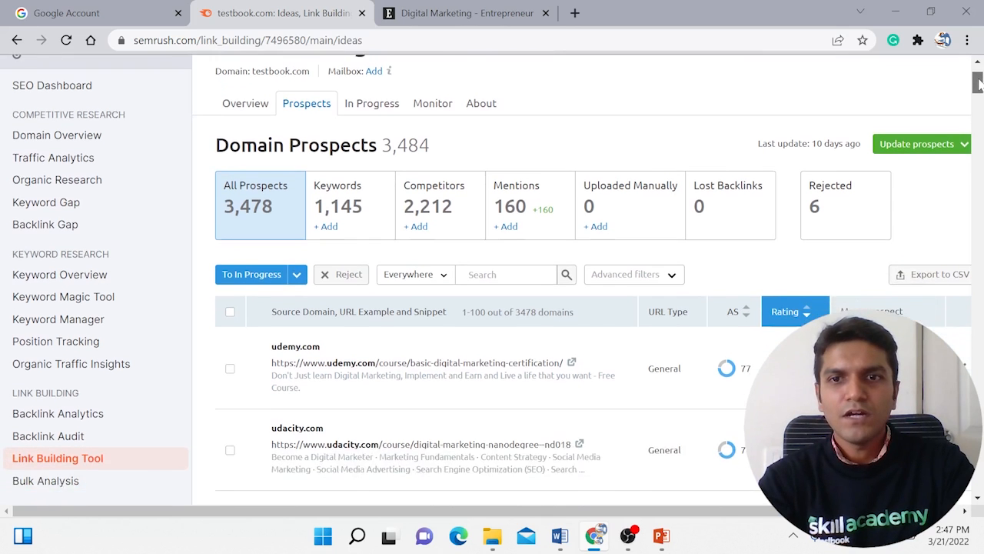
scroll(down, 3)
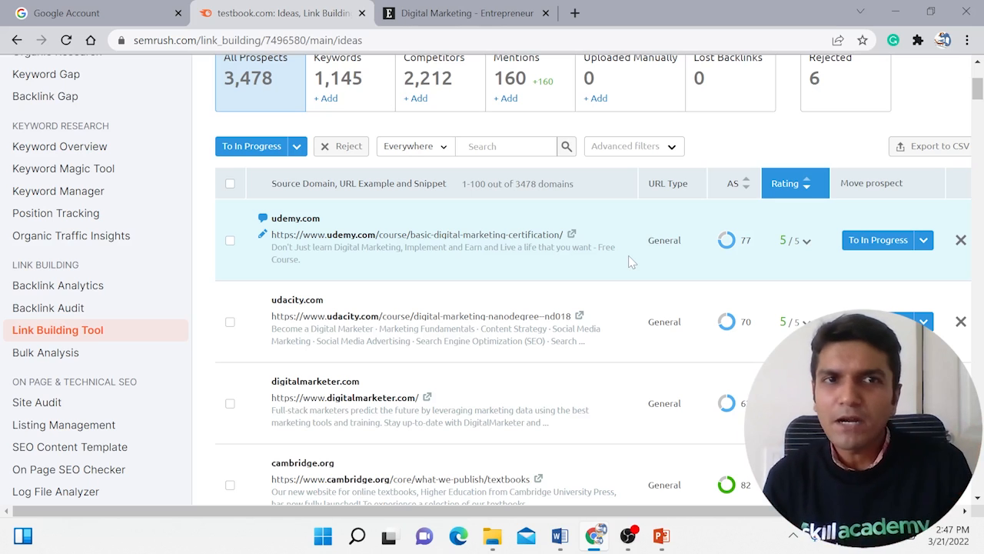
mouse_move(923, 240)
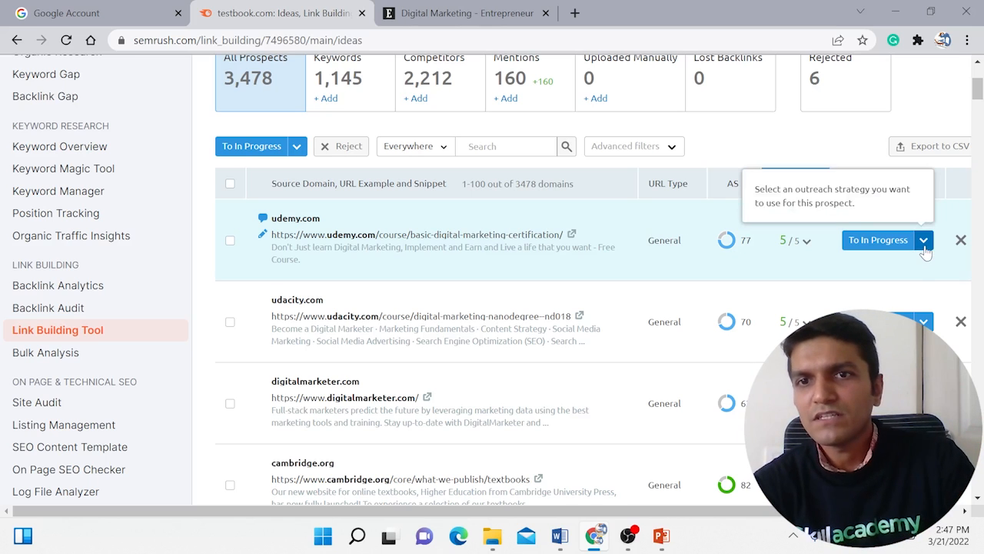
click(924, 240)
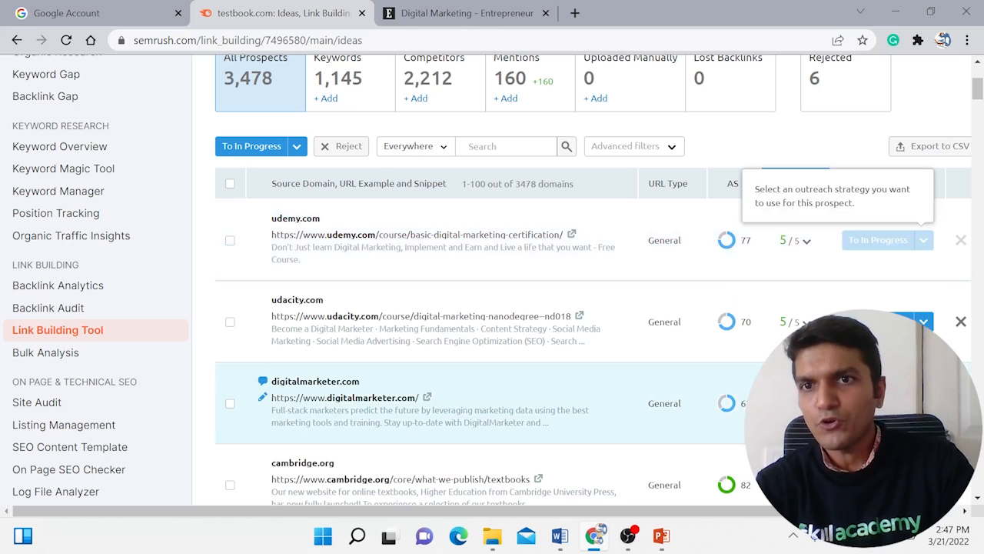
click(877, 239)
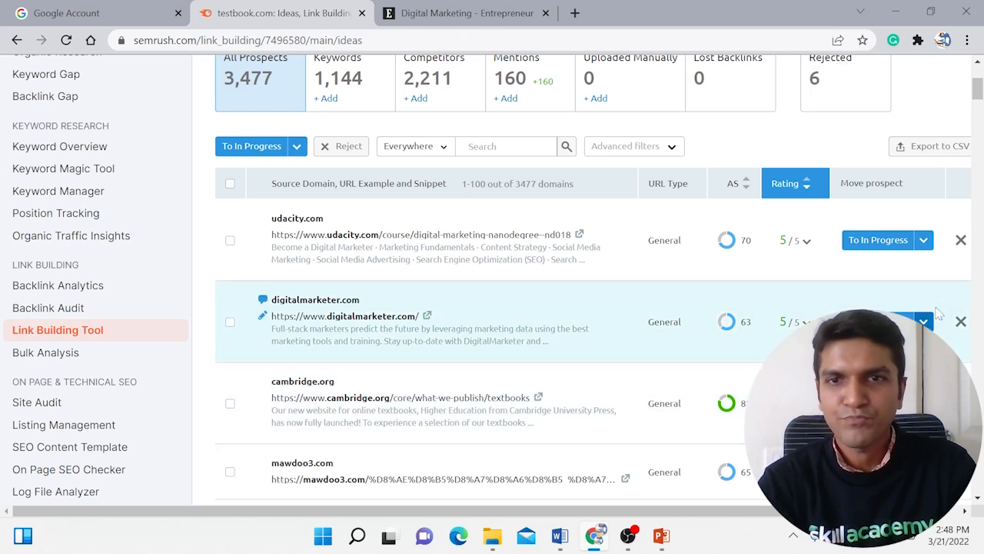
Step: Move cambridge.org to In Progress with an outreach strategy
scroll(down, 3)
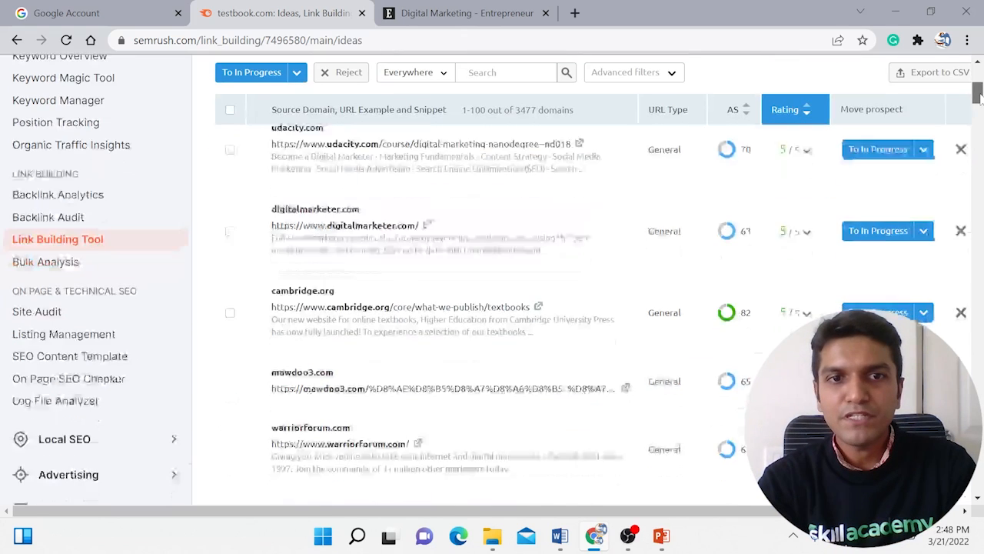
scroll(down, 3)
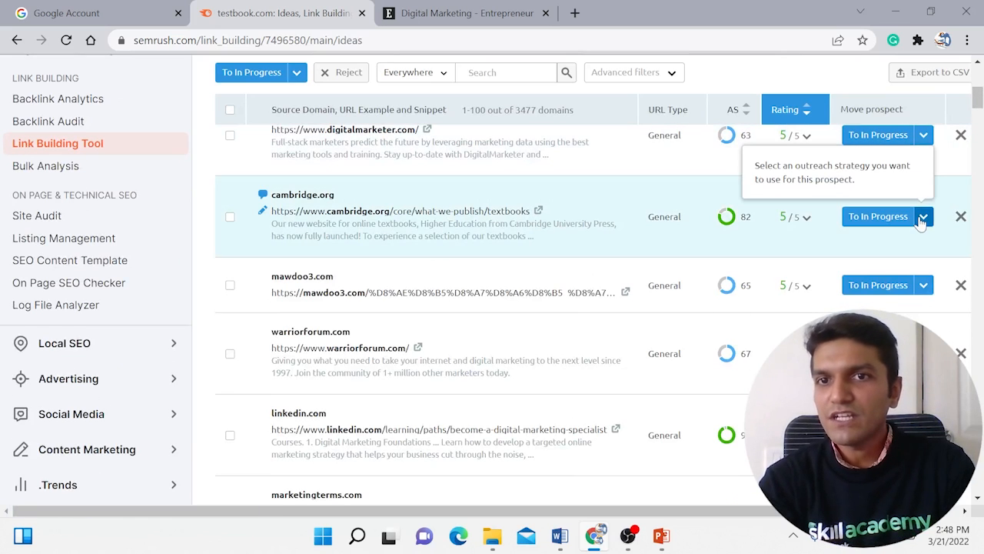
click(923, 216)
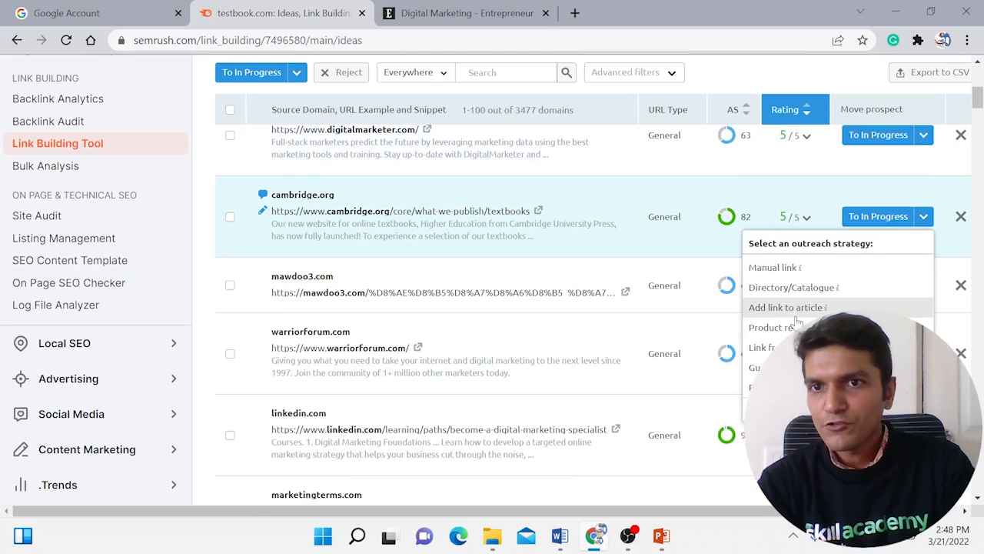
click(773, 307)
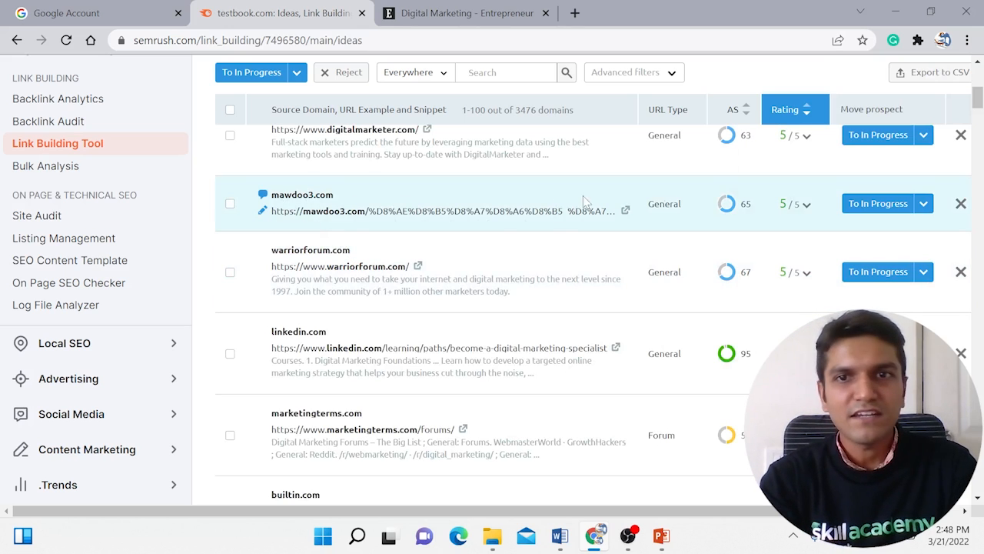
mouse_move(961, 203)
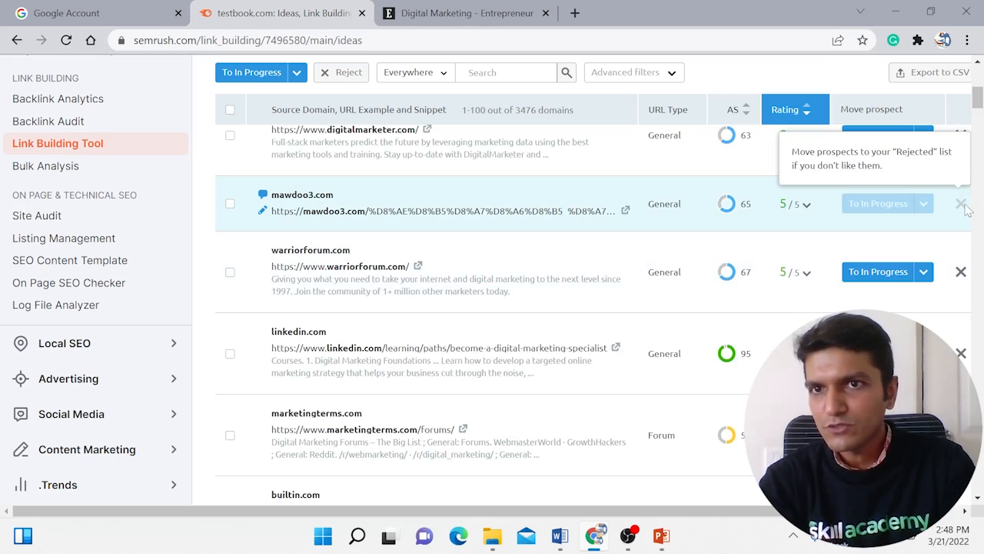
Step: Reject mawdoo3.com as a poor quality domain
click(962, 203)
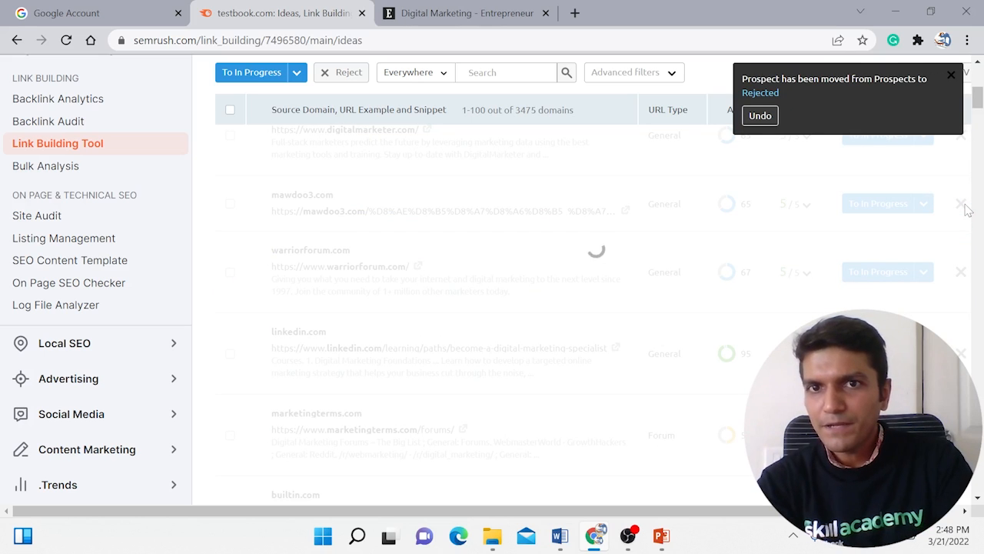
click(961, 203)
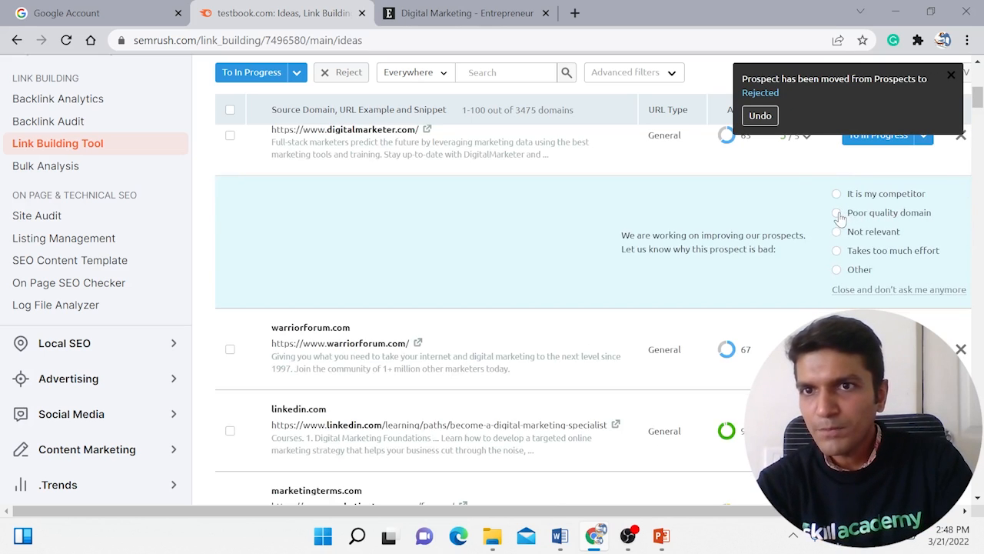
click(836, 213)
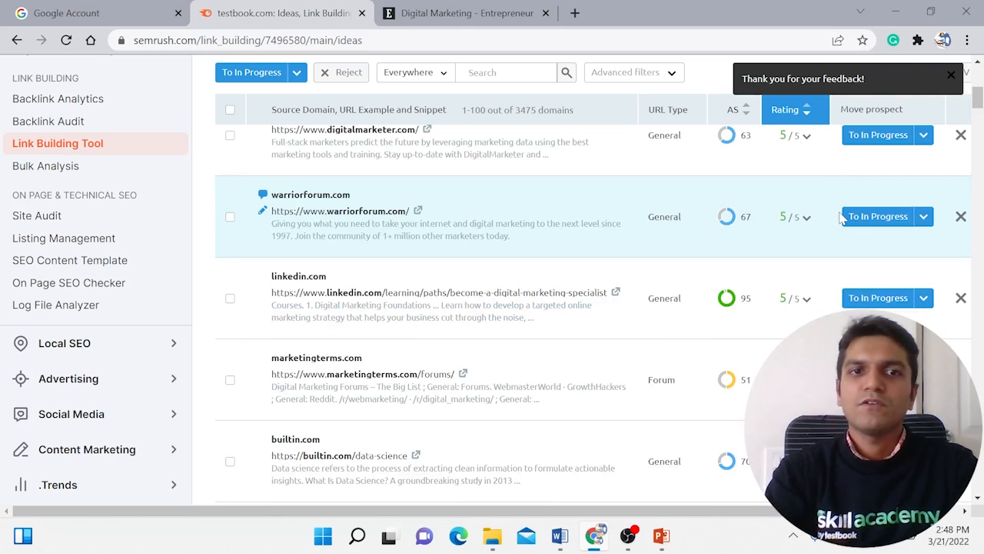
mouse_move(599, 213)
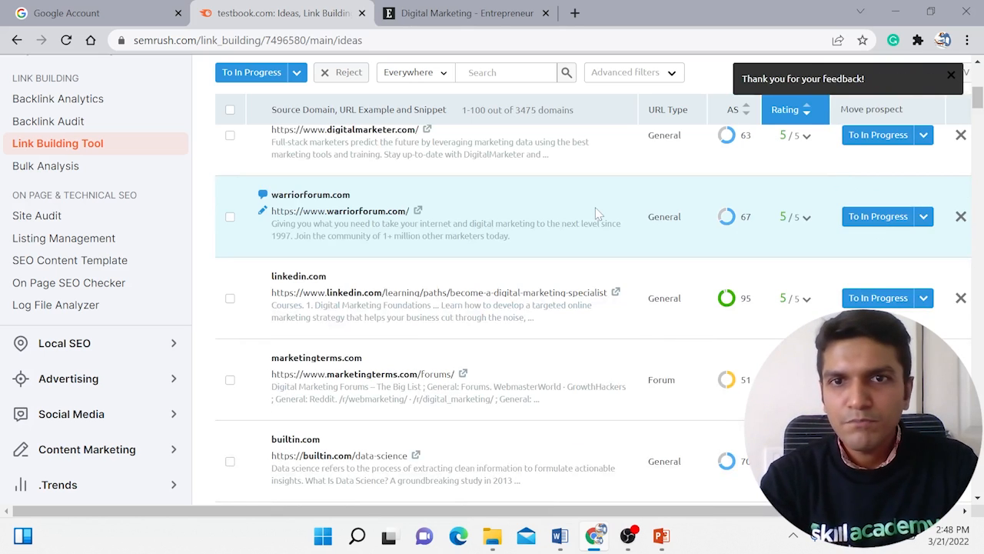
mouse_move(419, 214)
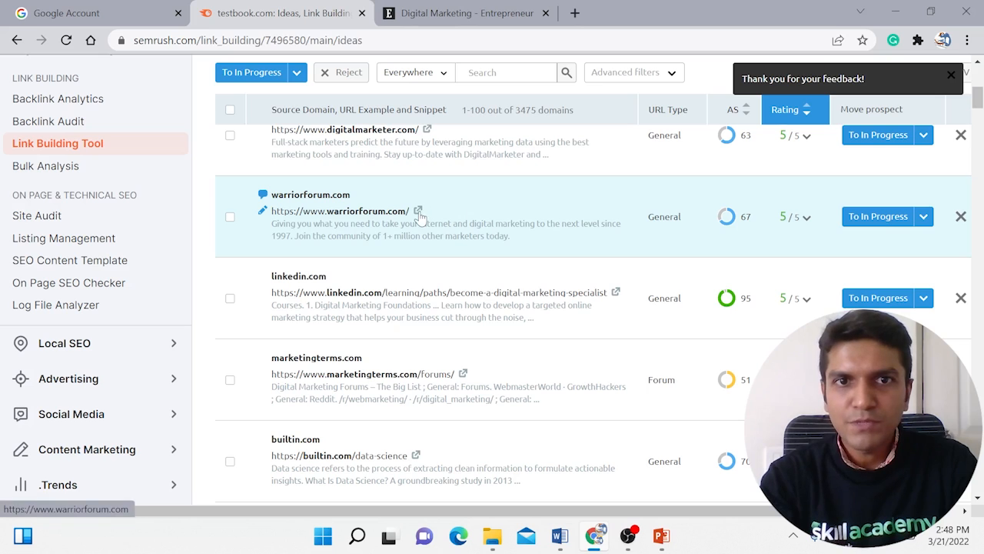
Step: Browse the warriorforum.com site in a new tab, then return to the Semrush prospects
click(419, 211)
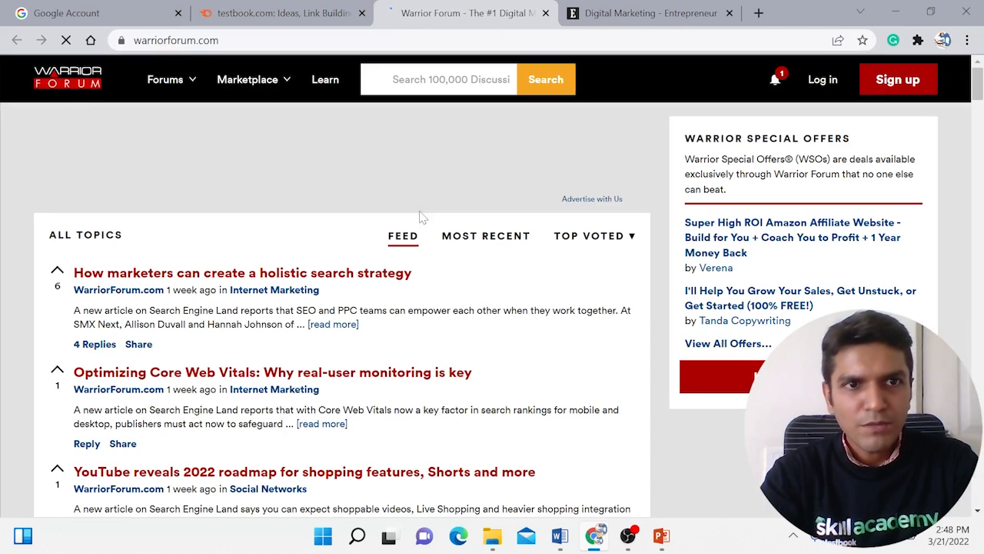
scroll(down, 3)
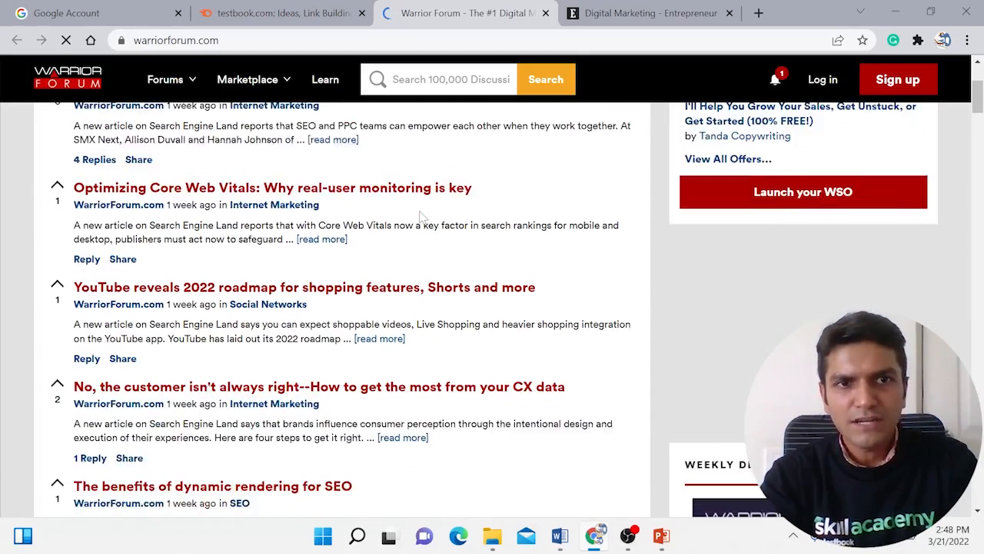
scroll(down, 3)
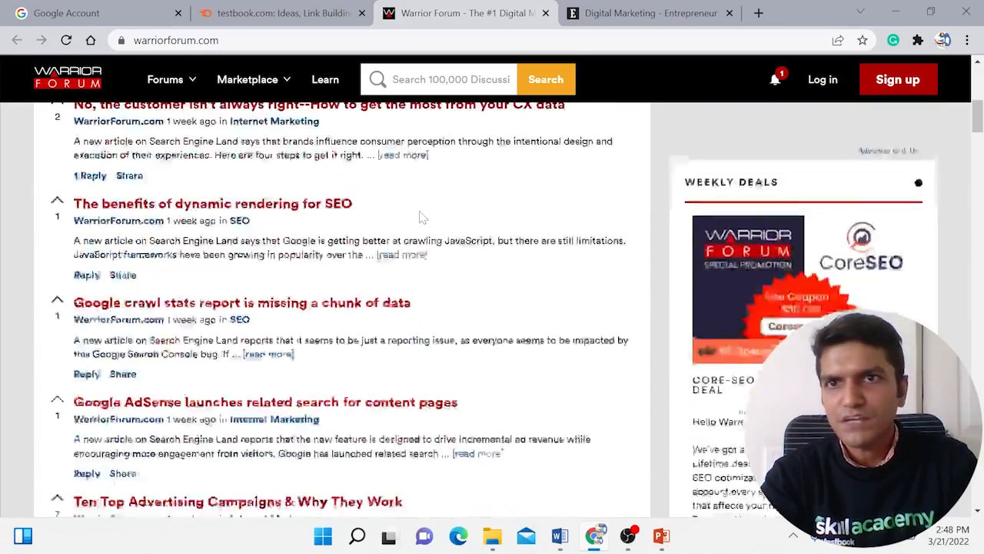
click(277, 13)
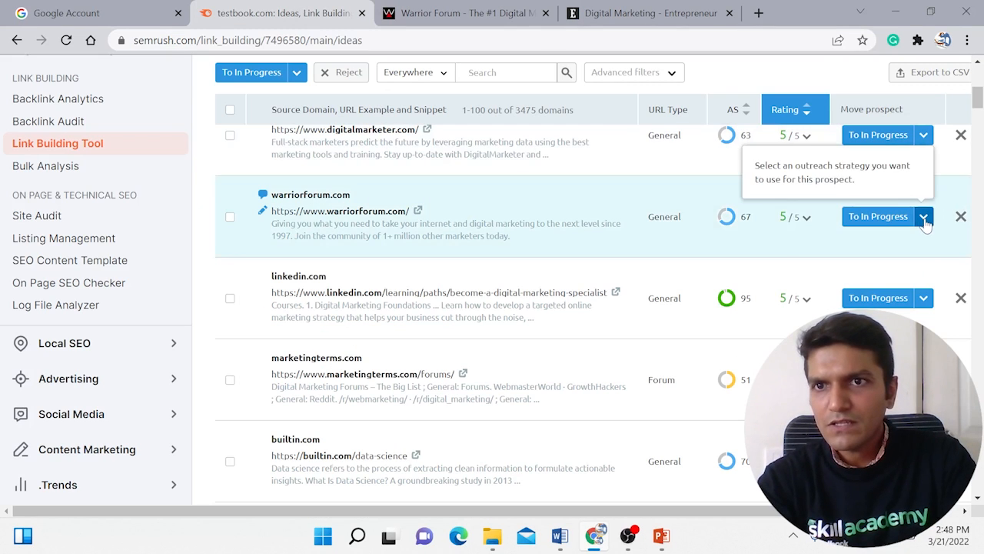
Step: Send warriorforum.com (Directory/Catalogue) and linkedin.com to In Progress
click(924, 216)
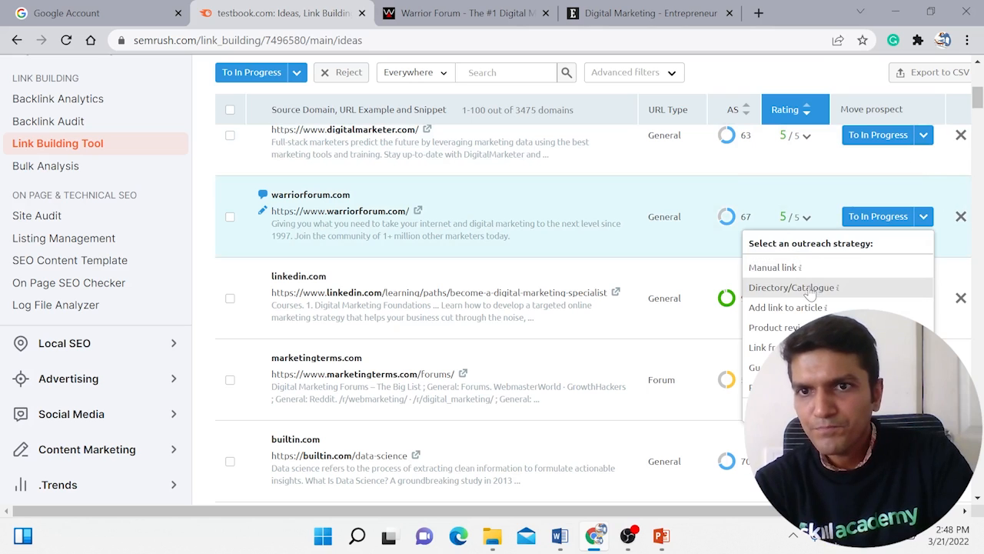
click(792, 286)
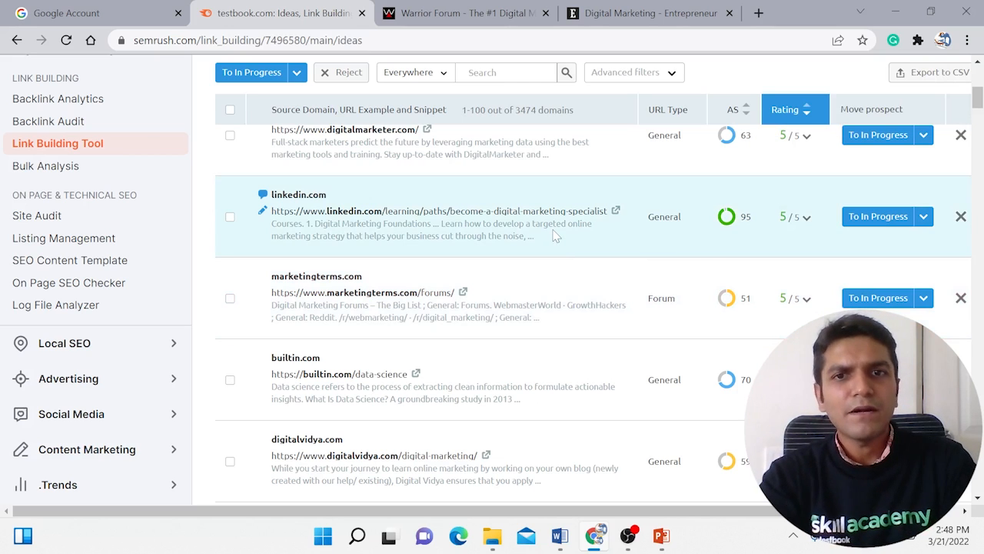
mouse_move(623, 222)
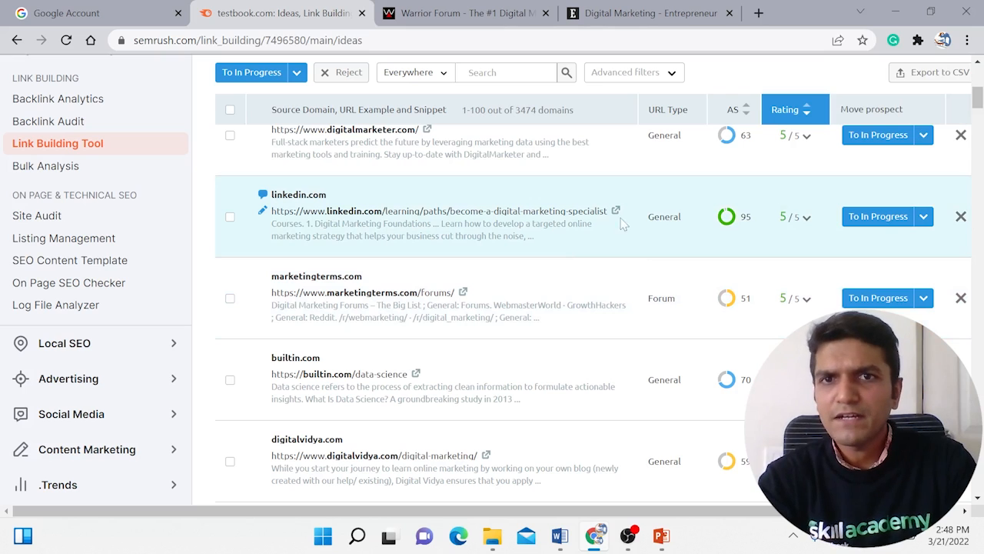
mouse_move(923, 216)
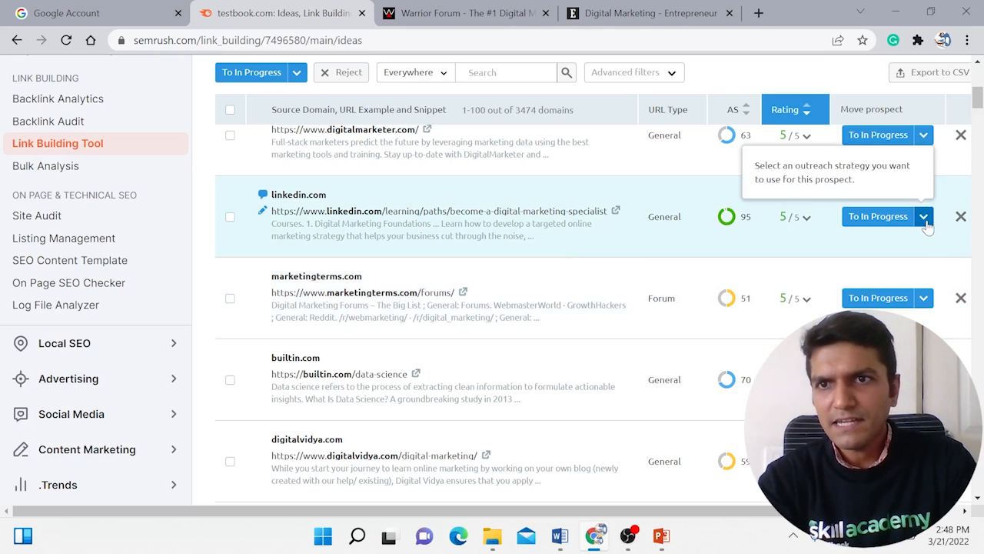
click(923, 216)
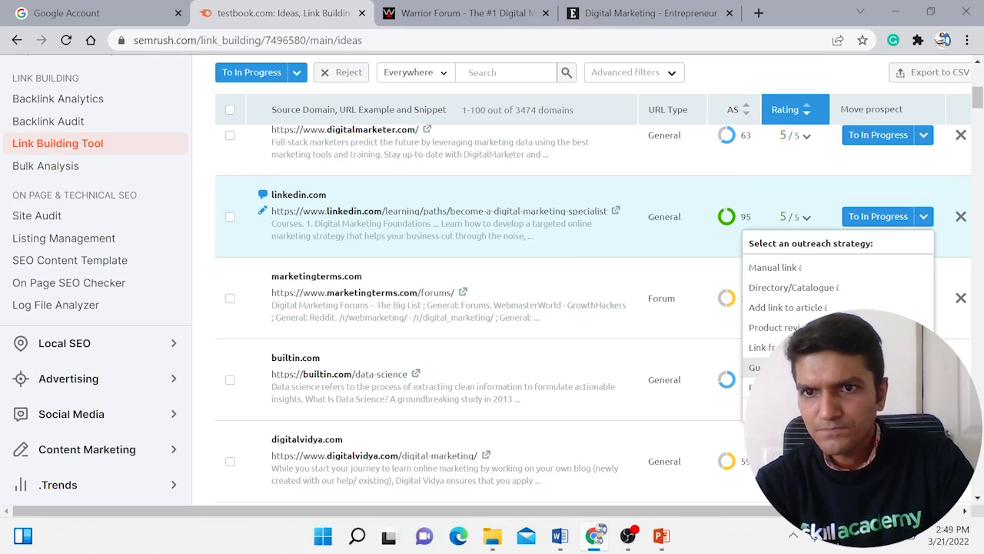
mouse_move(787, 307)
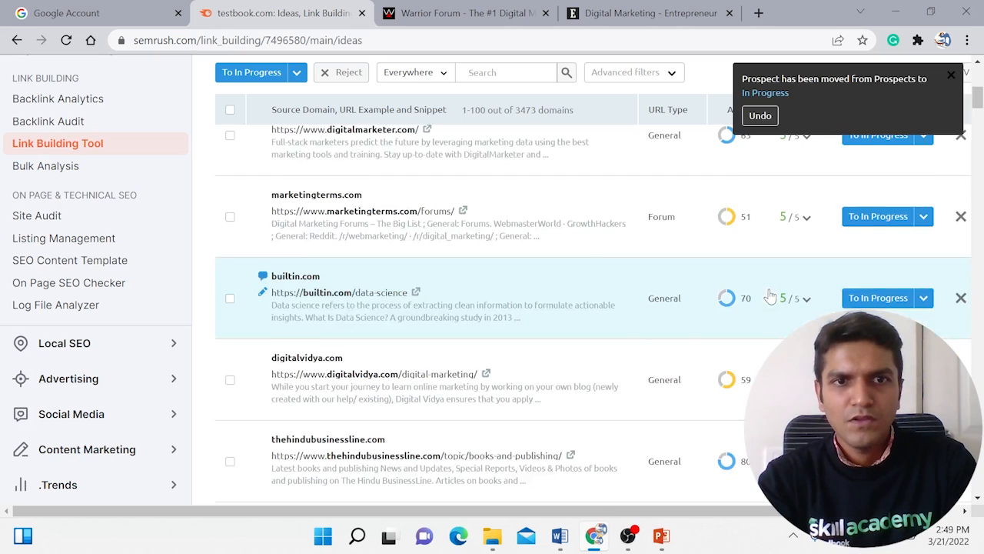
scroll(down, 3)
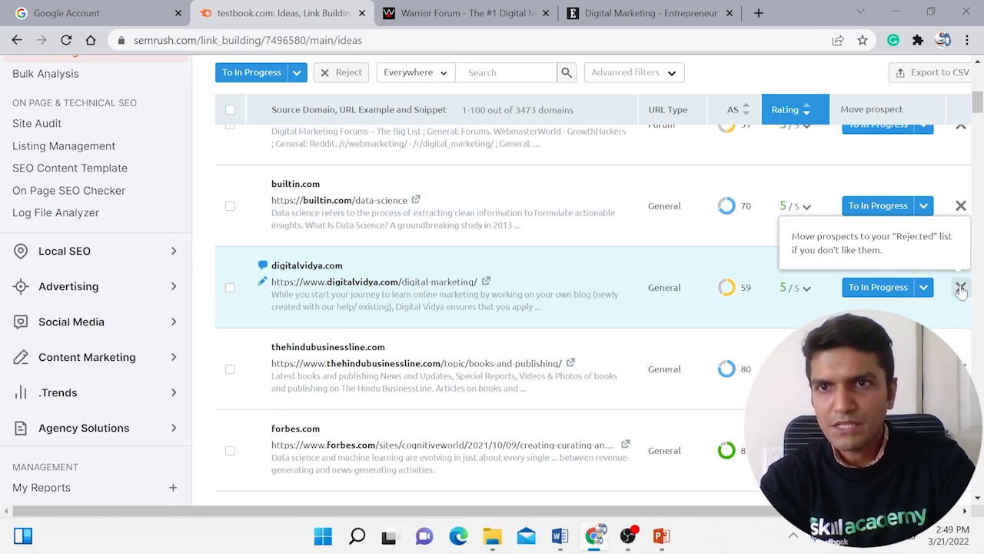
Step: Reject digitalvidya.com and dismiss the feedback notice
click(960, 287)
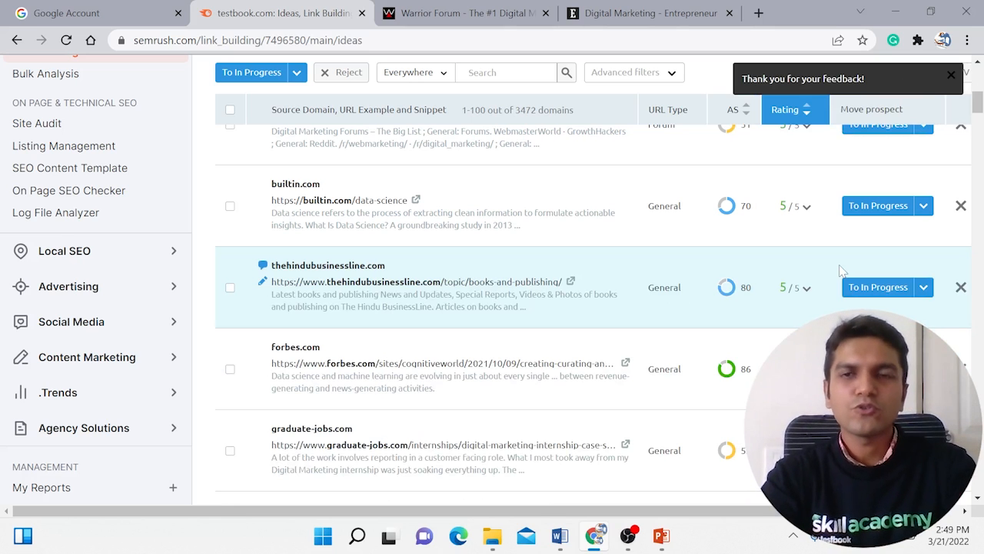
click(950, 75)
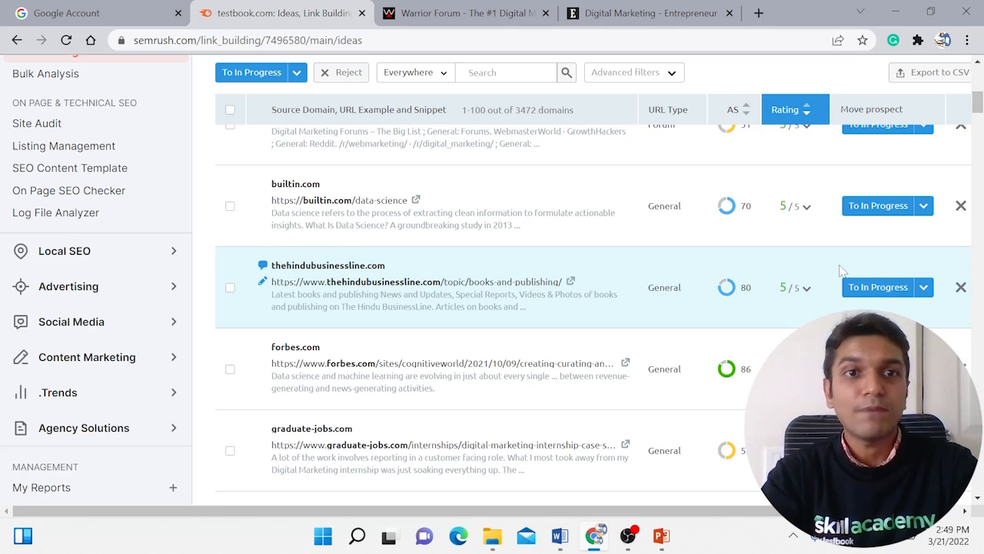
scroll(up, 3)
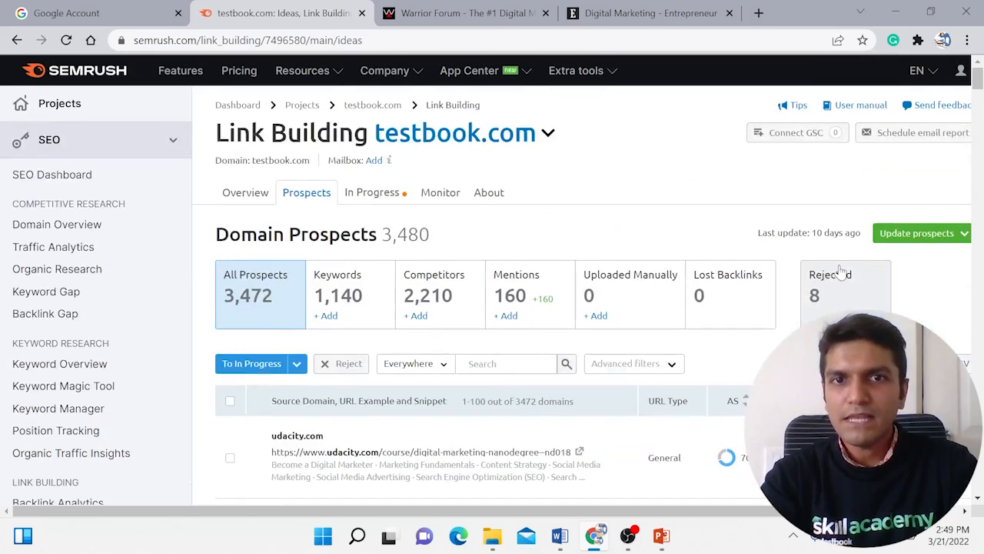
Step: Switch to the In Progress tab and scroll through its 10 domains
click(372, 192)
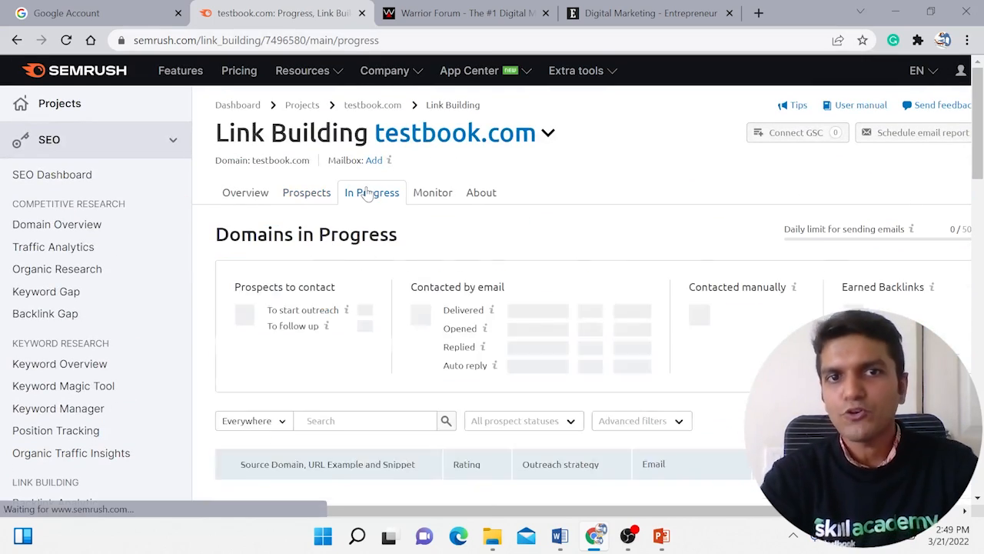
click(307, 193)
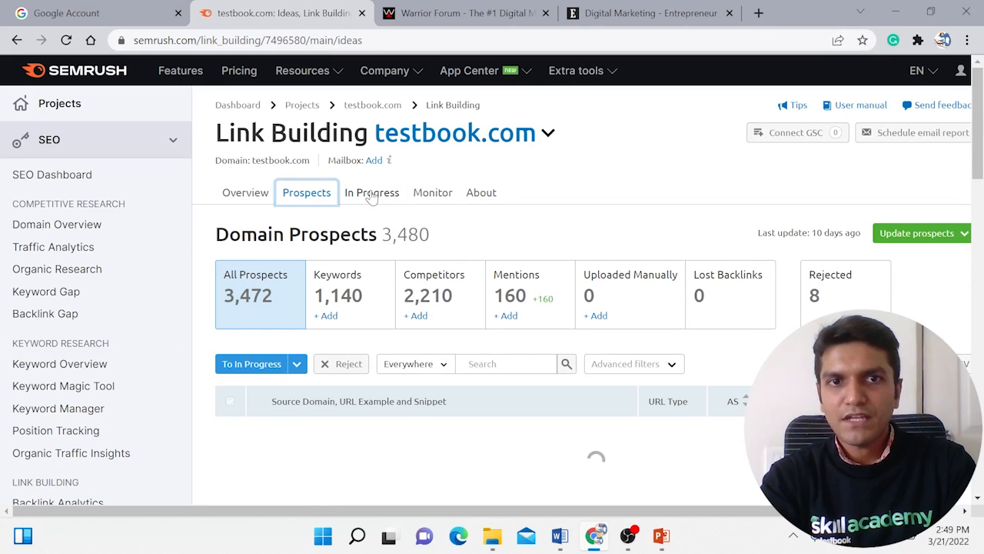
click(371, 192)
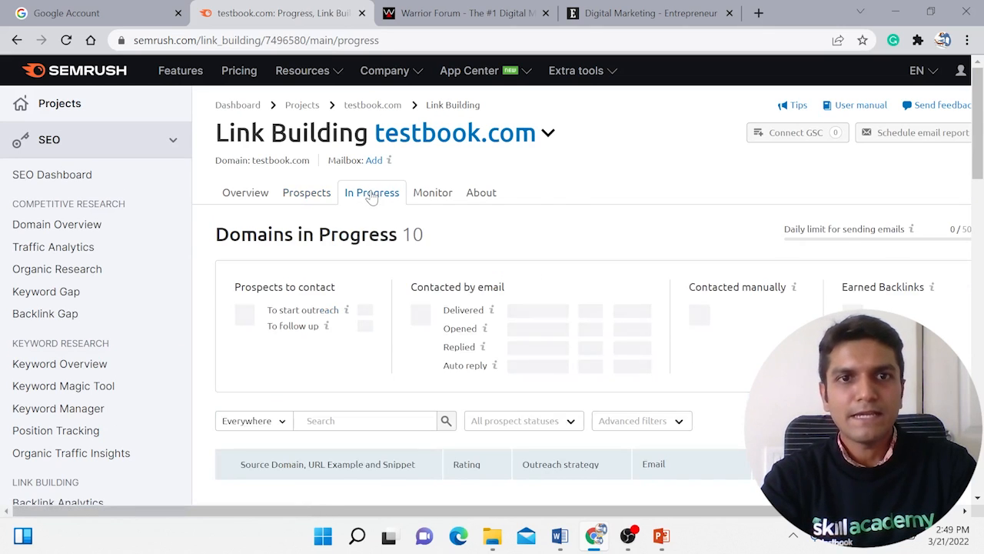
scroll(down, 3)
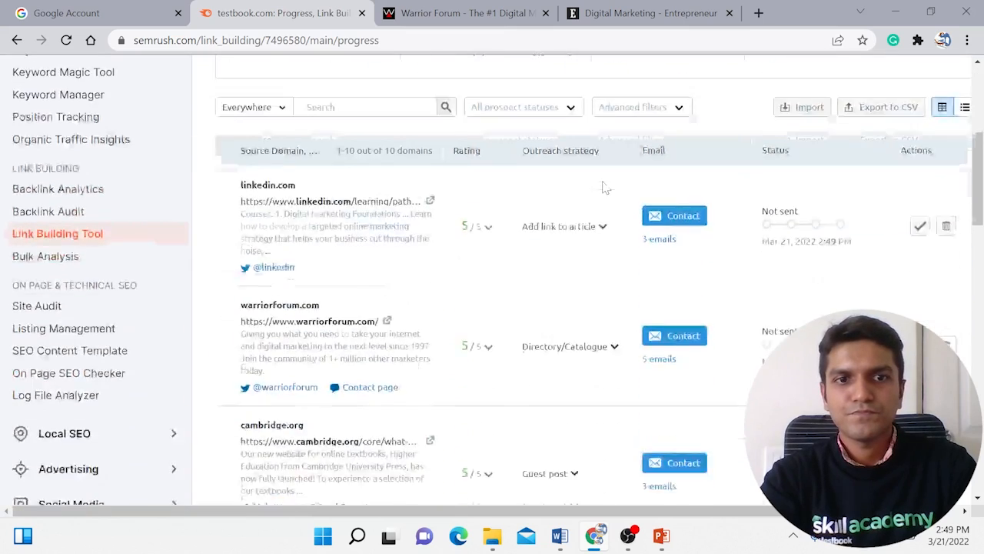
scroll(down, 3)
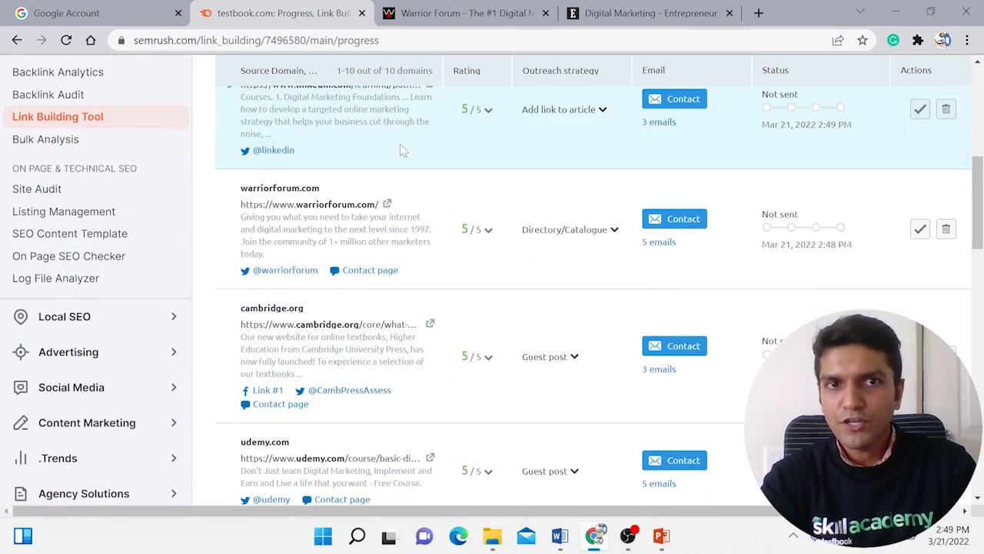
scroll(down, 3)
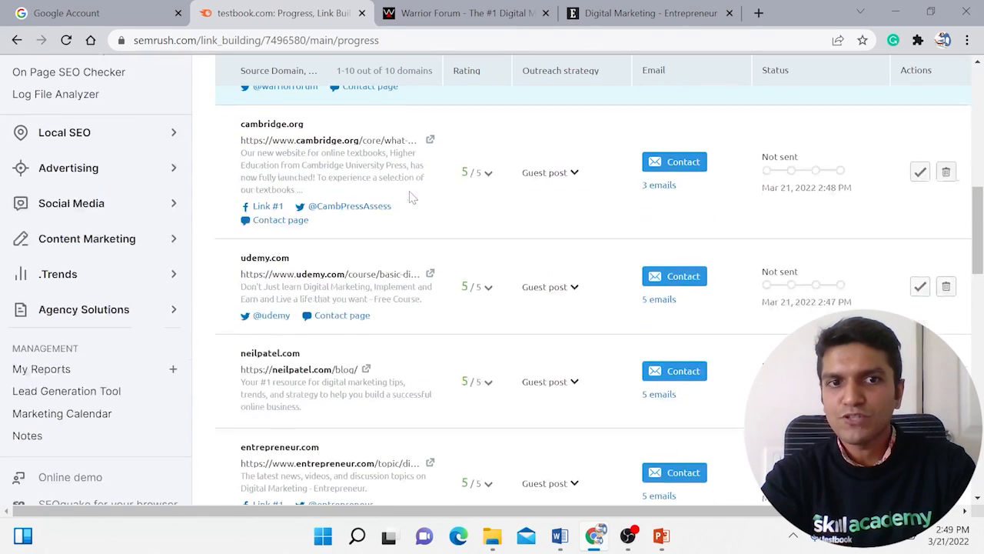
scroll(up, 3)
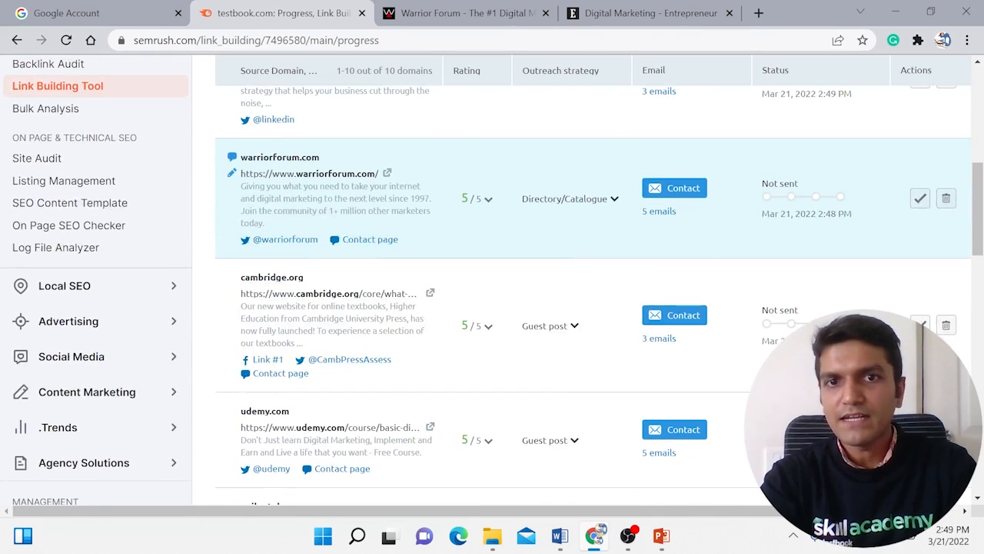
mouse_move(675, 315)
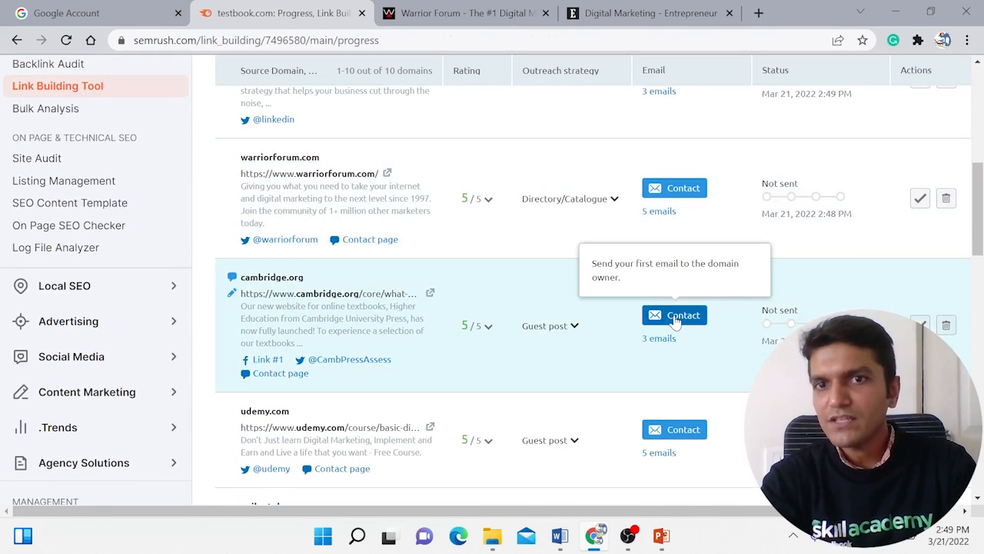
Step: Open the Contact email form for cambridge.org and select the template message body
click(674, 314)
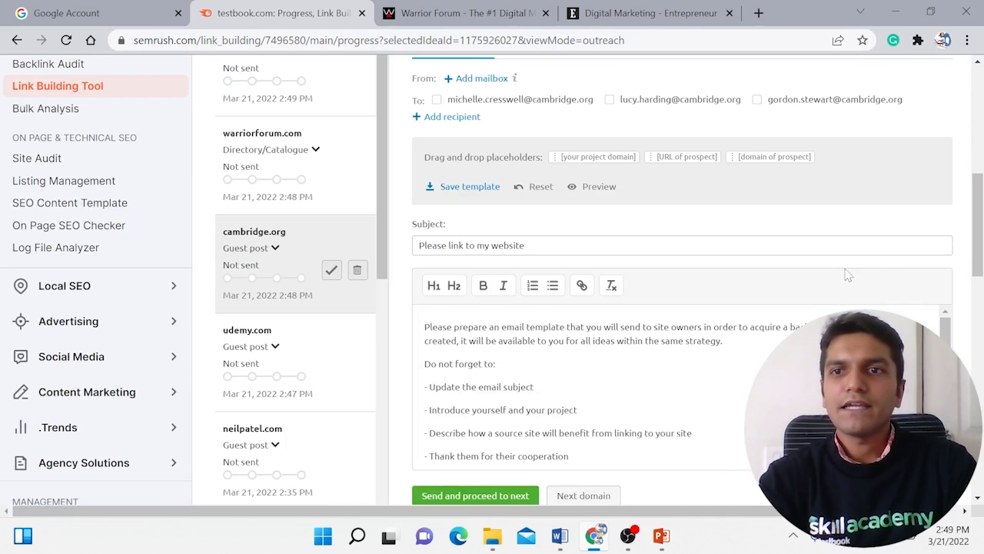
scroll(up, 3)
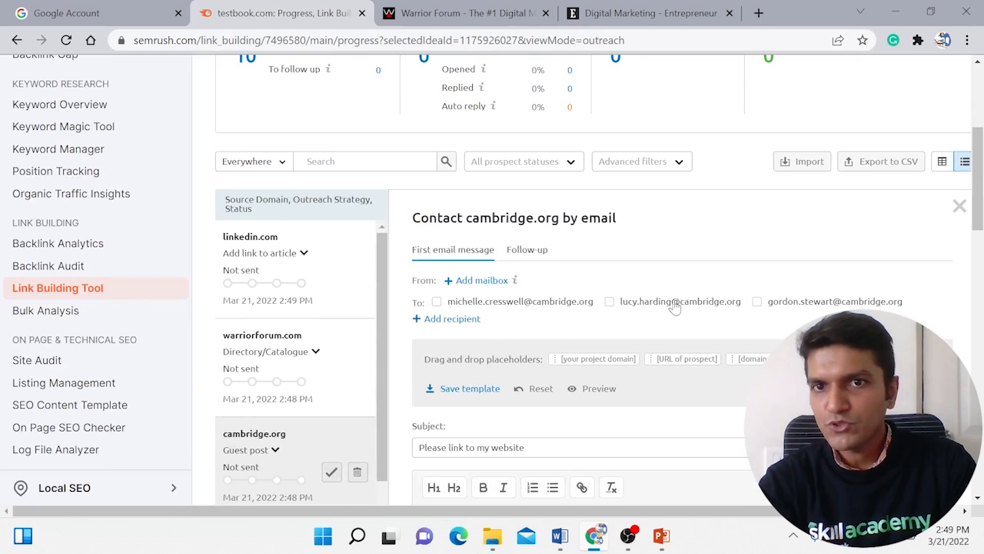
mouse_move(467, 288)
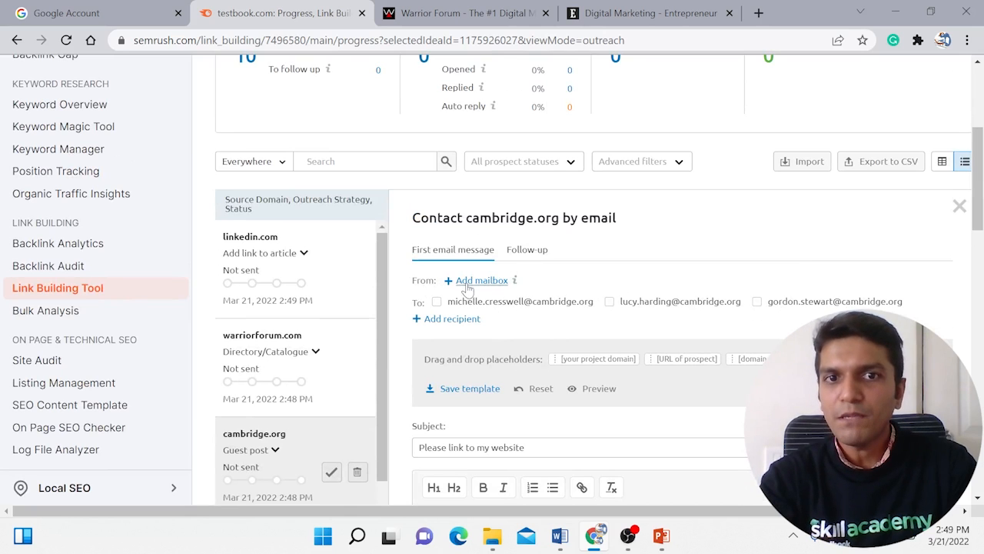
scroll(down, 3)
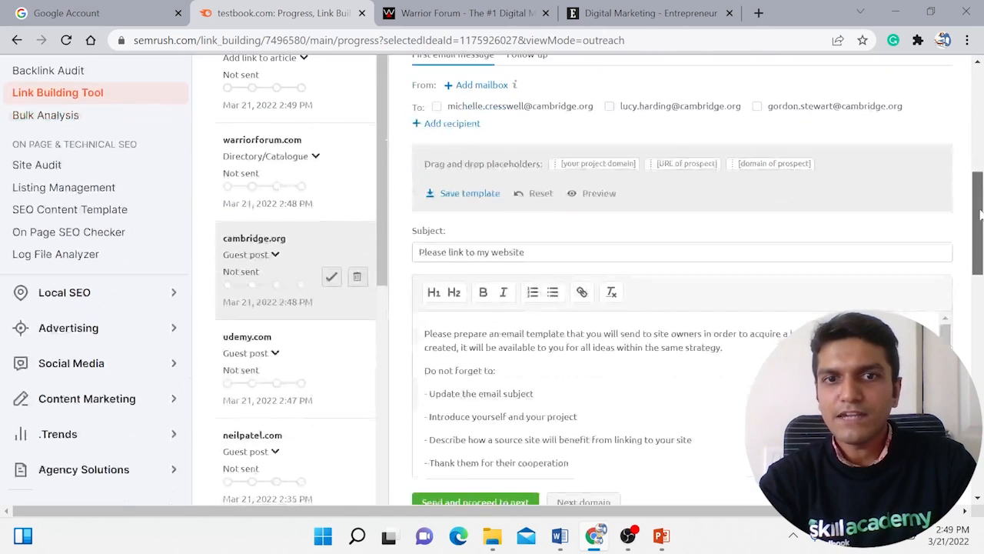
click(681, 251)
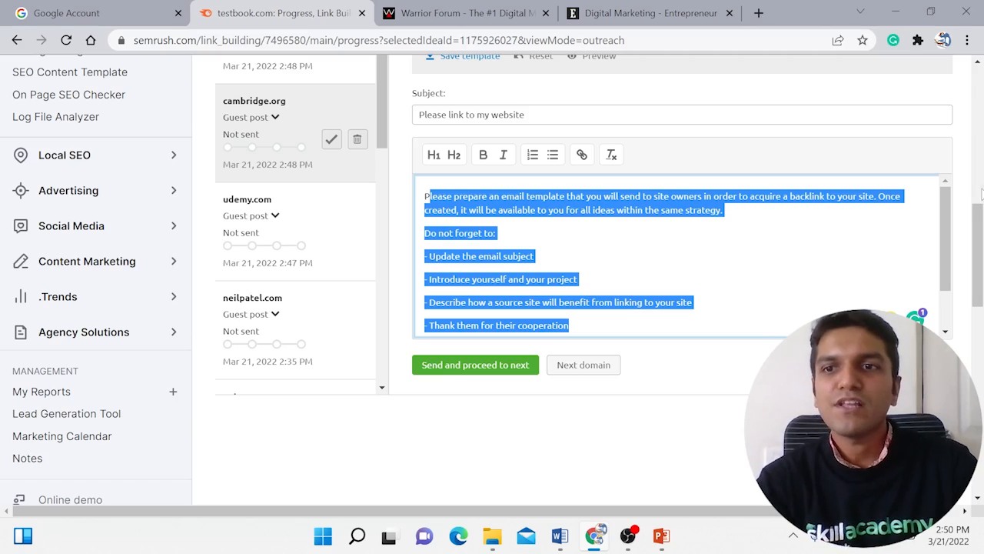
scroll(up, 3)
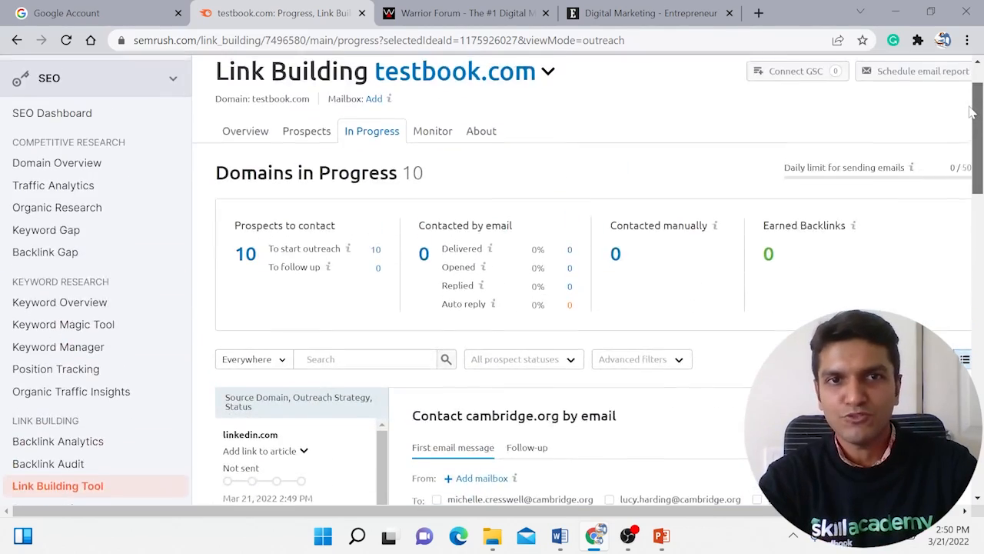
scroll(up, 3)
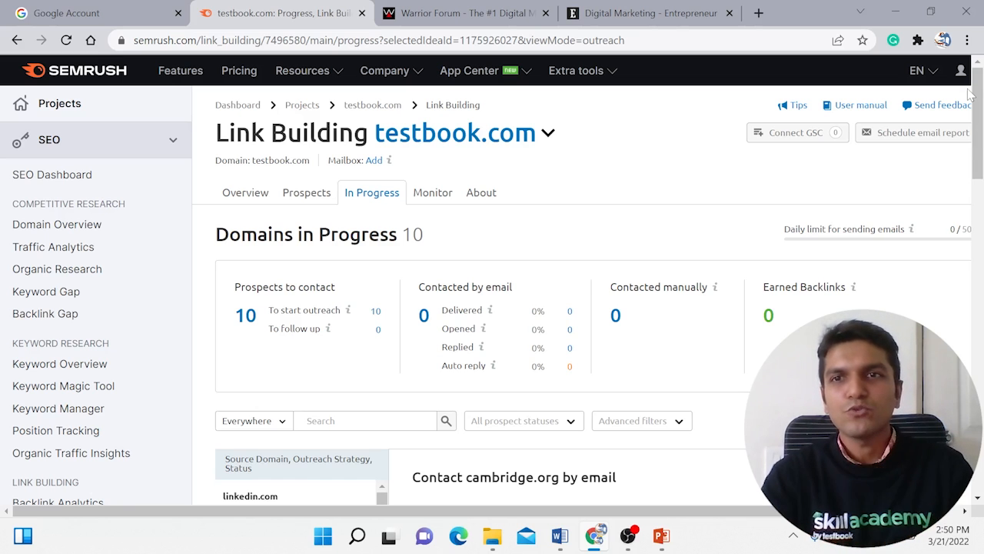
scroll(down, 3)
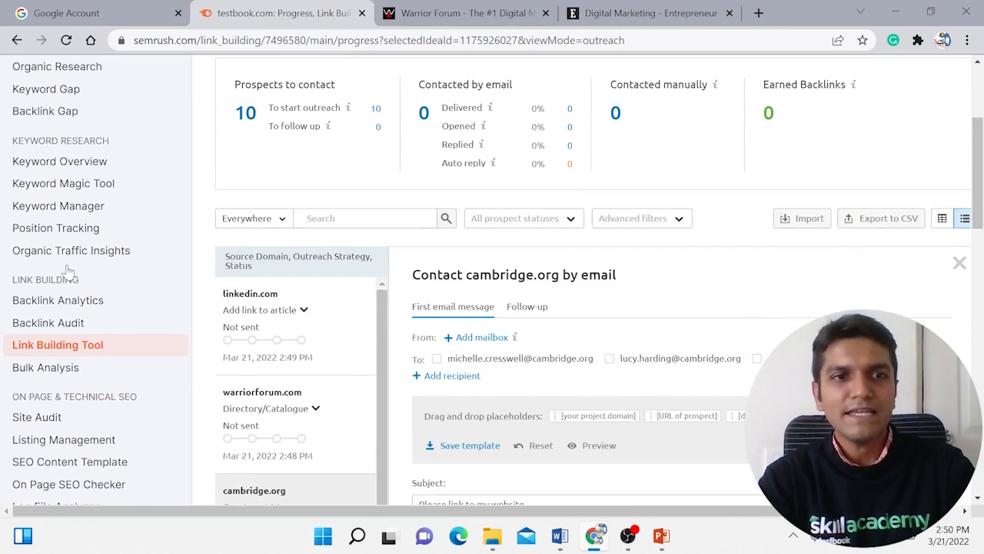
mouse_move(77, 307)
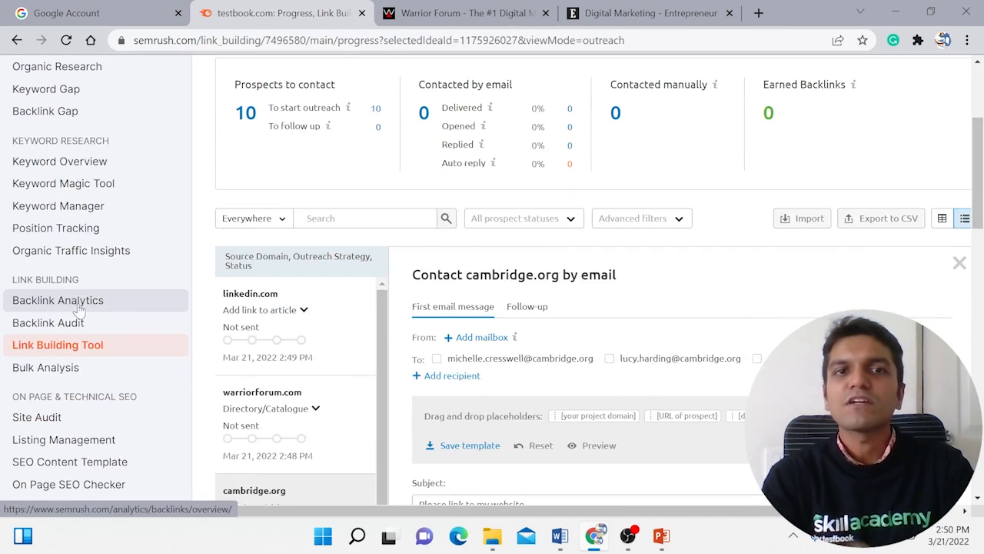